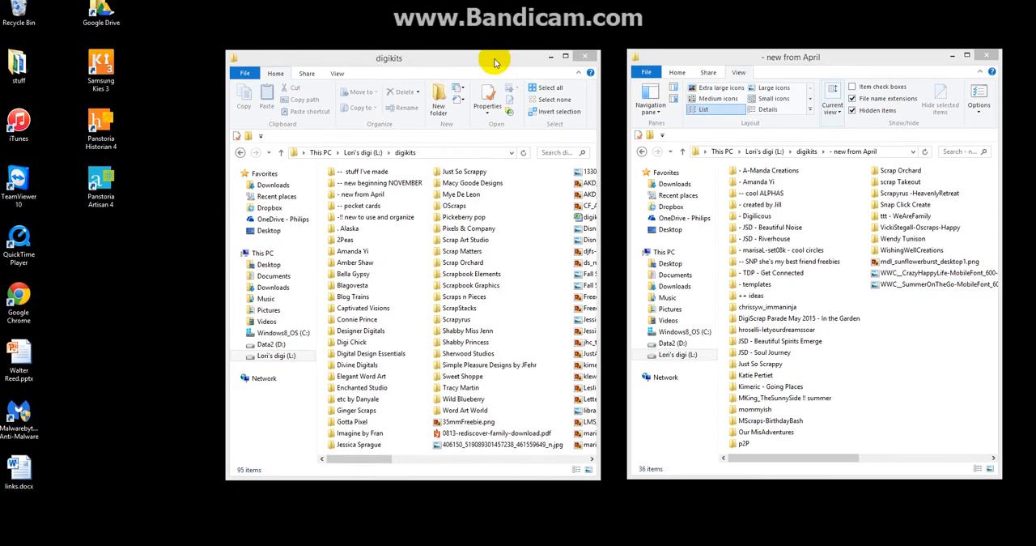
# Step: Shift the window left, check the L: drive's top level, then open digikits' '- new from April'
pyautogui.moveTo(497, 63); pyautogui.dragTo(482, 65)
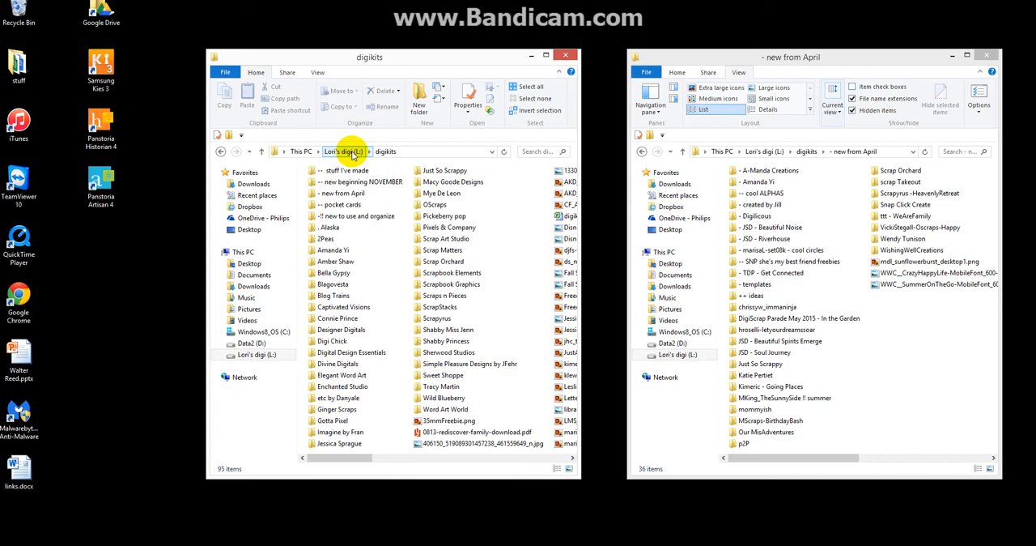
pyautogui.click(344, 151)
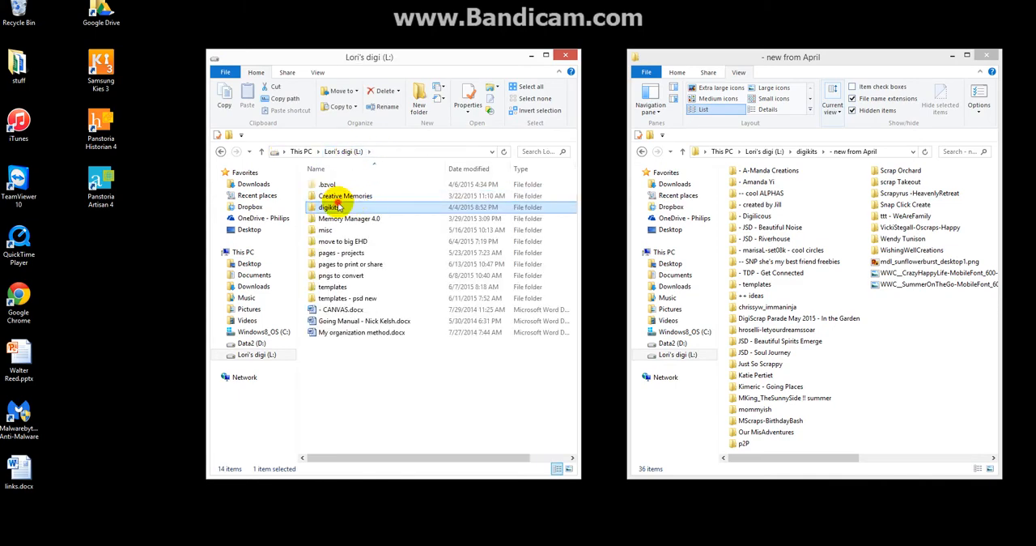
pyautogui.doubleClick(328, 206)
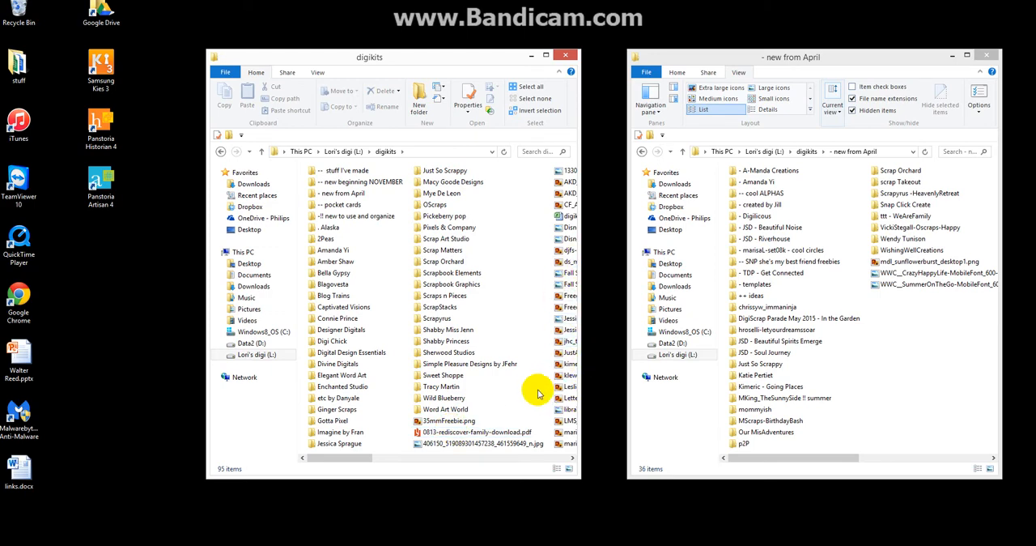
pyautogui.click(341, 192)
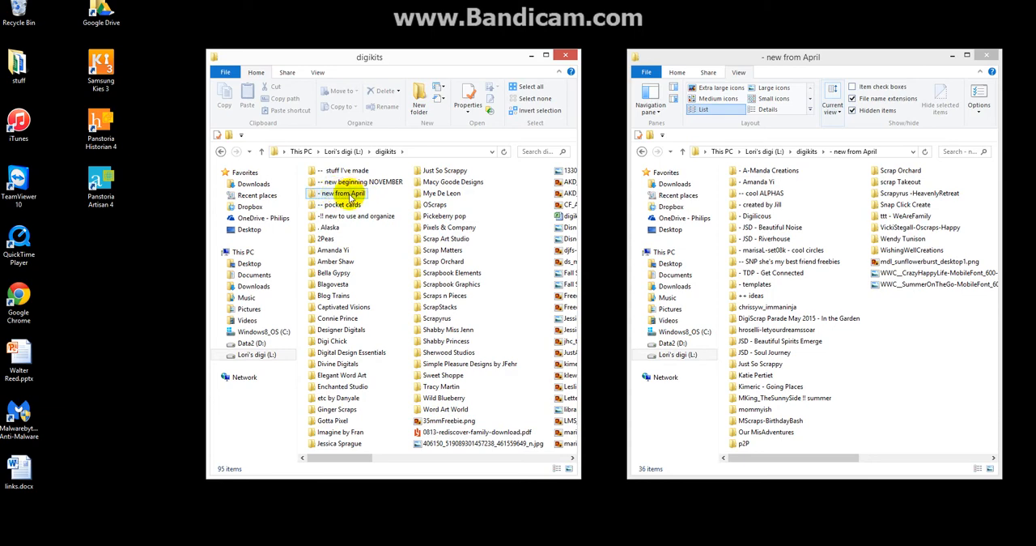
pyautogui.click(360, 182)
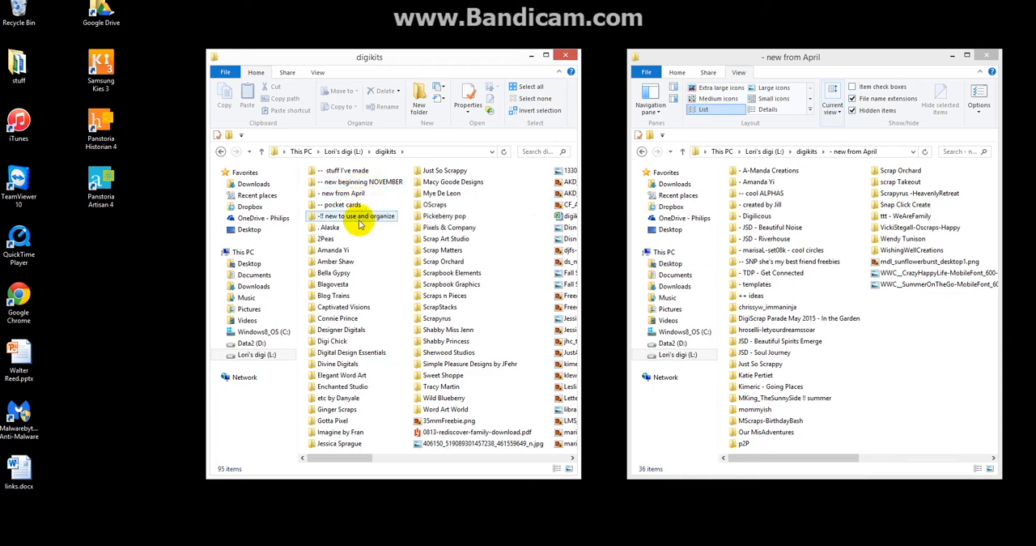
pyautogui.moveTo(354, 217)
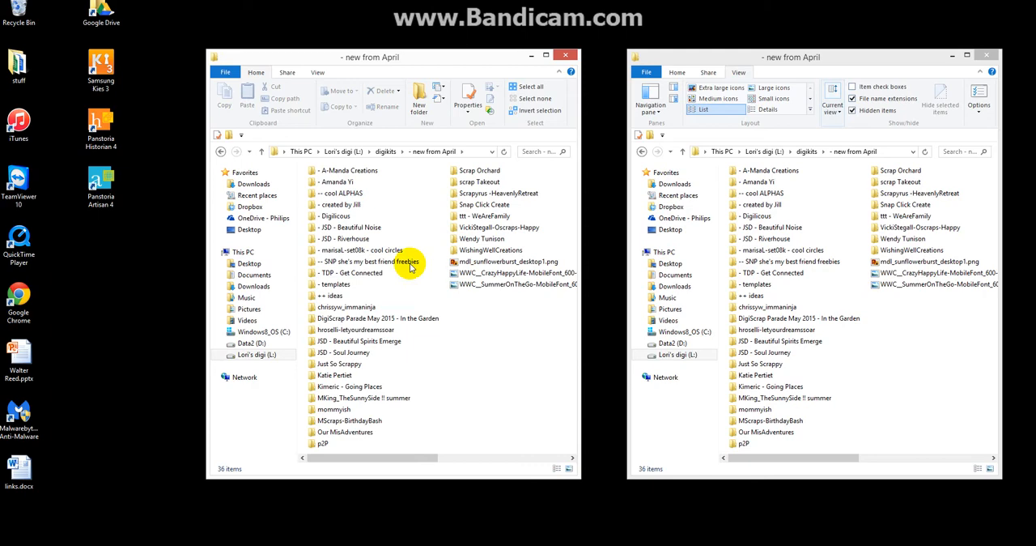
pyautogui.moveTo(407, 301)
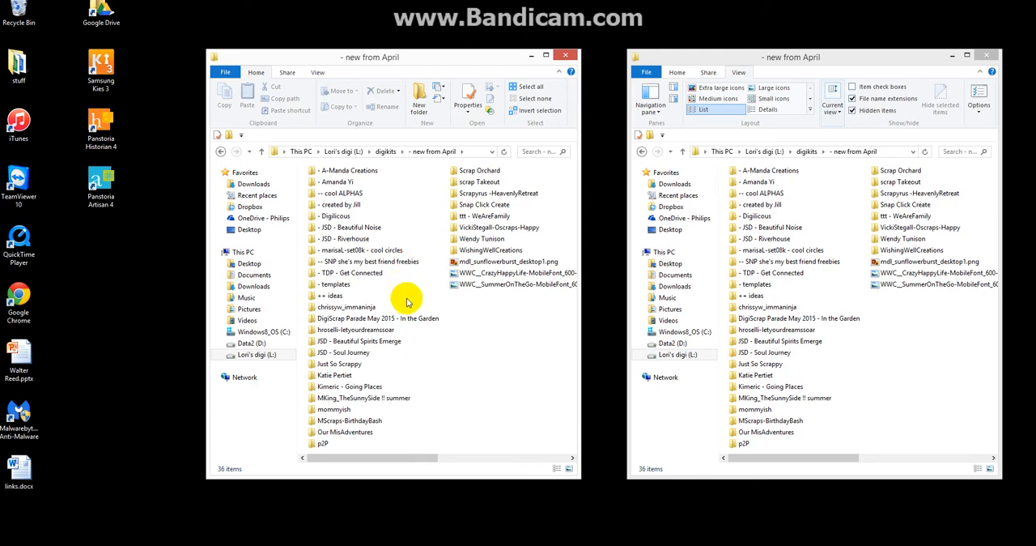
pyautogui.moveTo(444, 340)
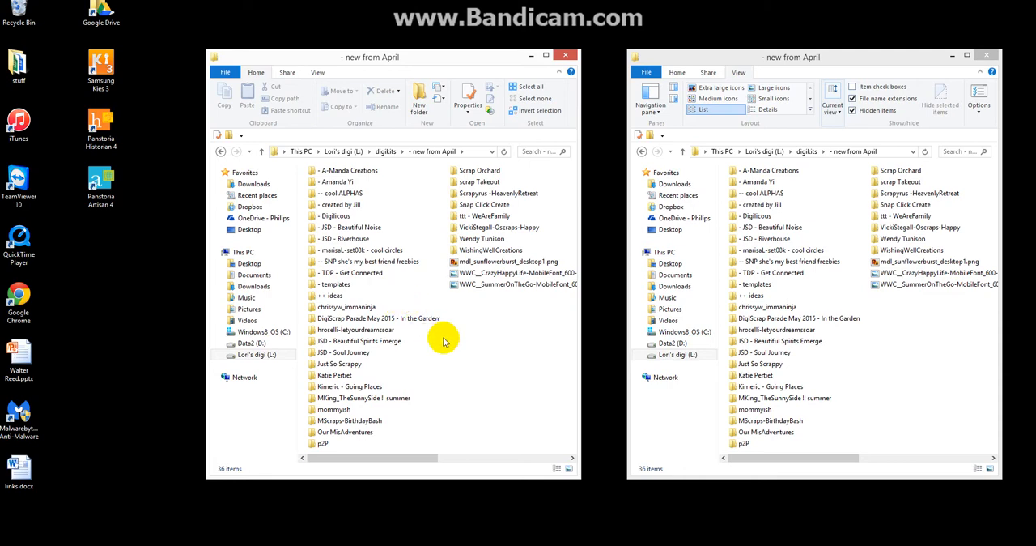
pyautogui.moveTo(449, 310)
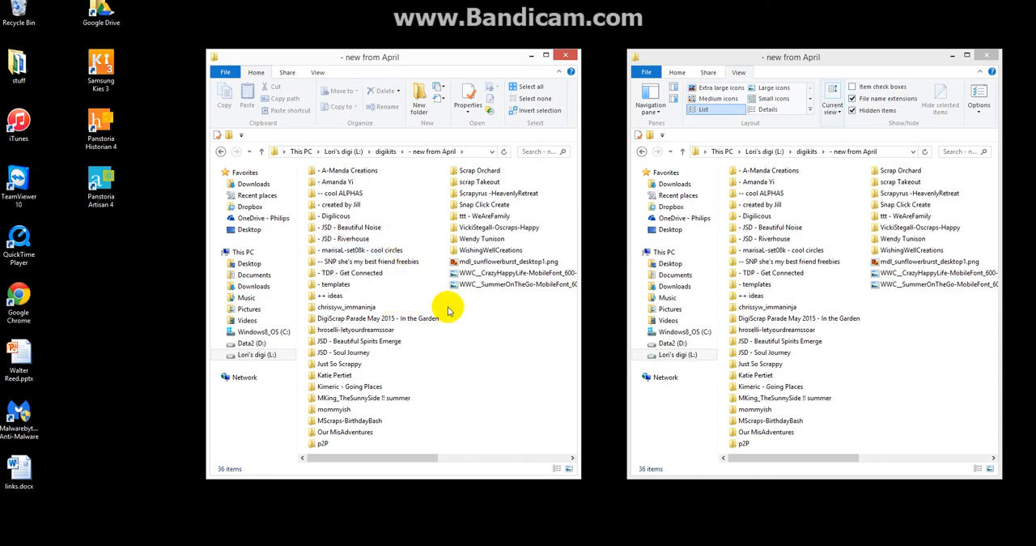
pyautogui.moveTo(415, 248)
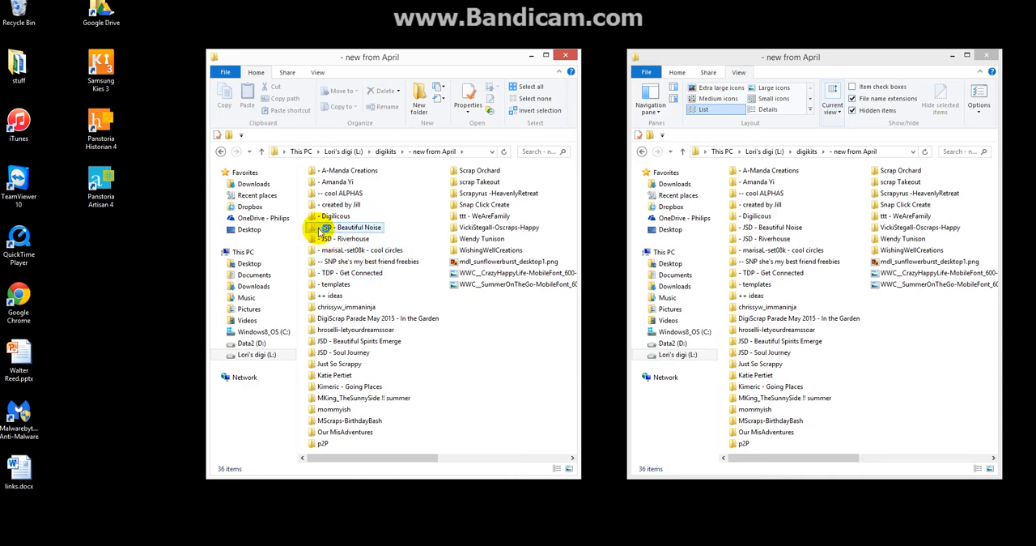
pyautogui.moveTo(348, 227)
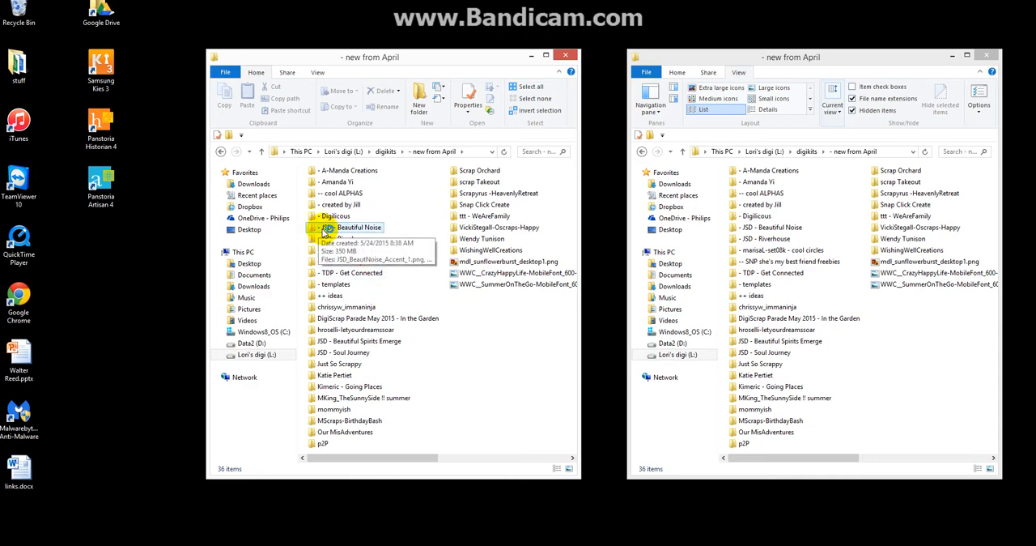
# Step: Select the JSD Beautiful Noise and '- JSD - Riverhouse' kit folders for renaming
pyautogui.click(348, 170)
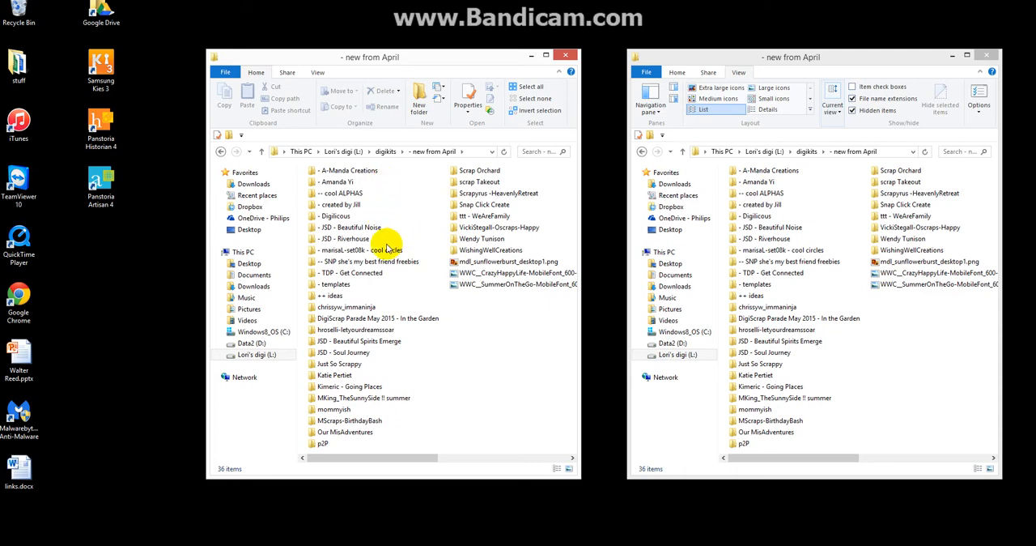
pyautogui.click(346, 238)
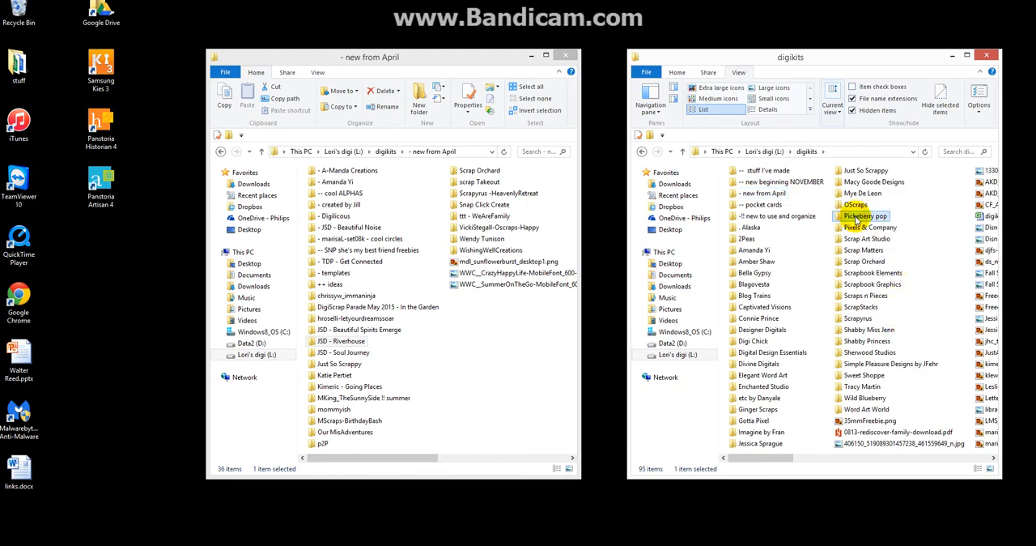
# Step: Open Pickeberry pop, move the JSD Riverhouse and Beautiful Noise folders, and show '- new from April' in the second window
pyautogui.doubleClick(865, 216)
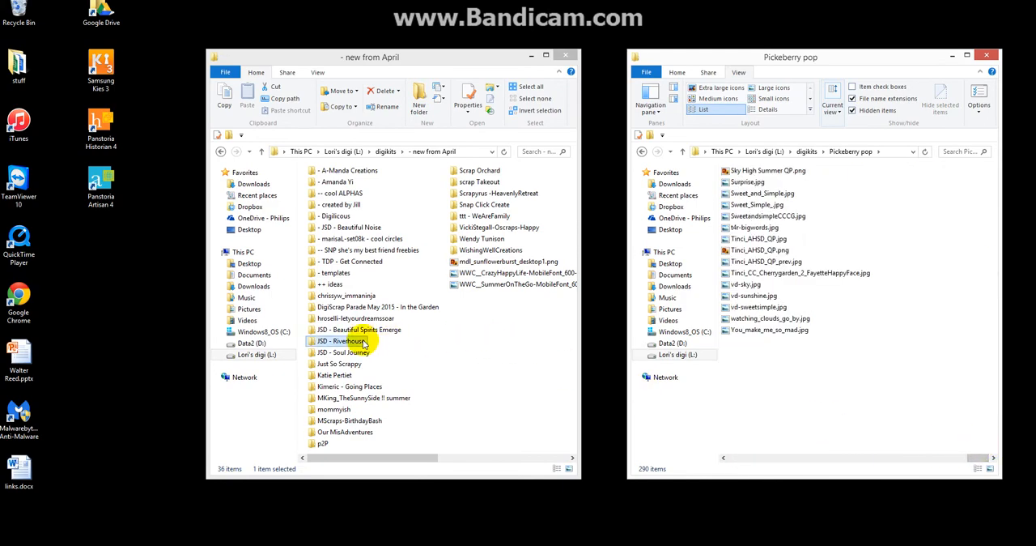
pyautogui.click(348, 352)
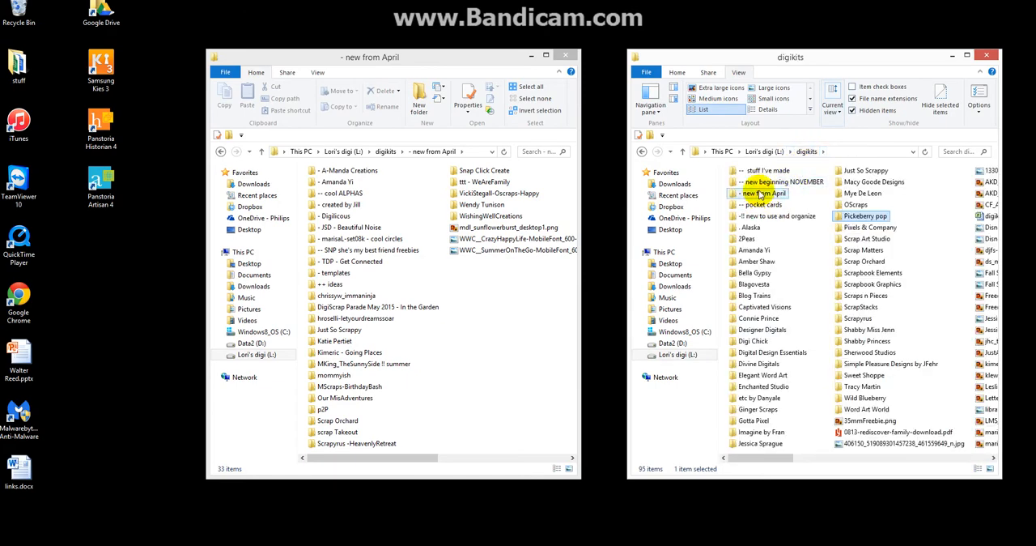
pyautogui.doubleClick(762, 193)
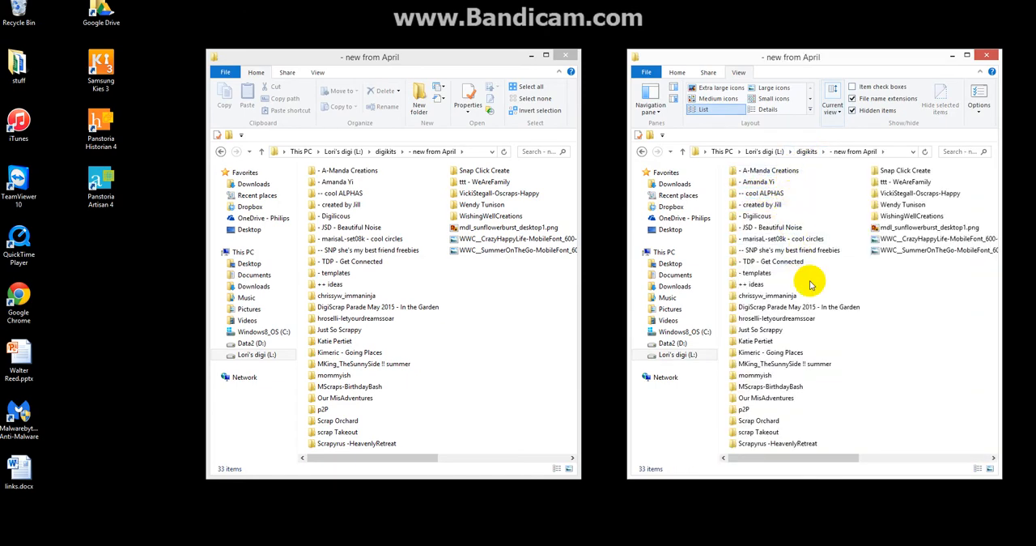
pyautogui.click(772, 227)
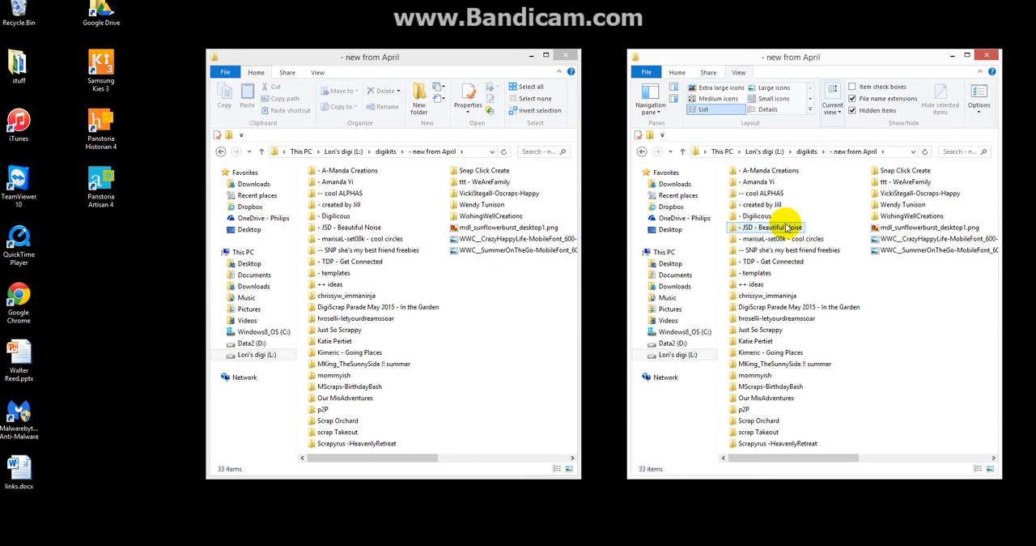
pyautogui.click(798, 306)
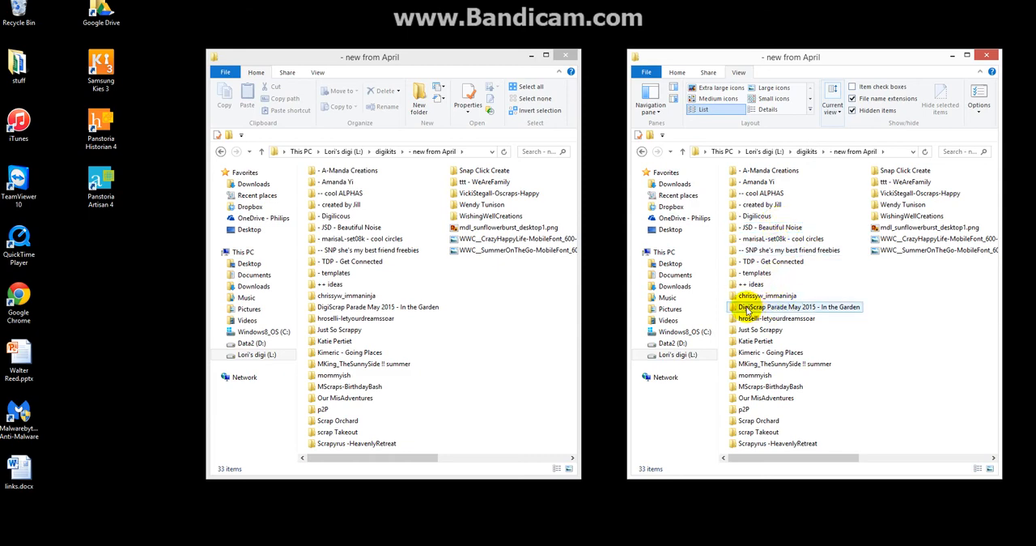
pyautogui.moveTo(794, 310)
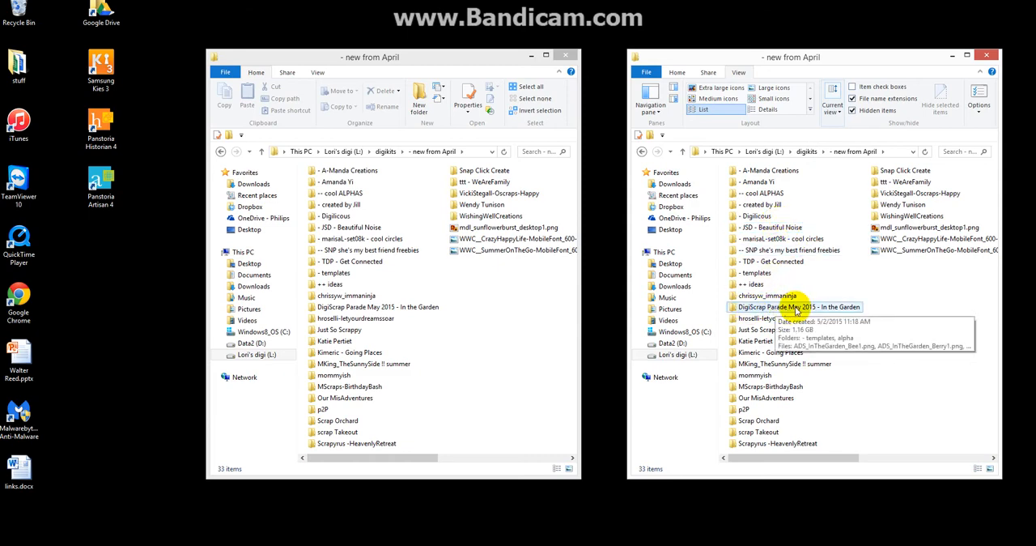
pyautogui.doubleClick(799, 307)
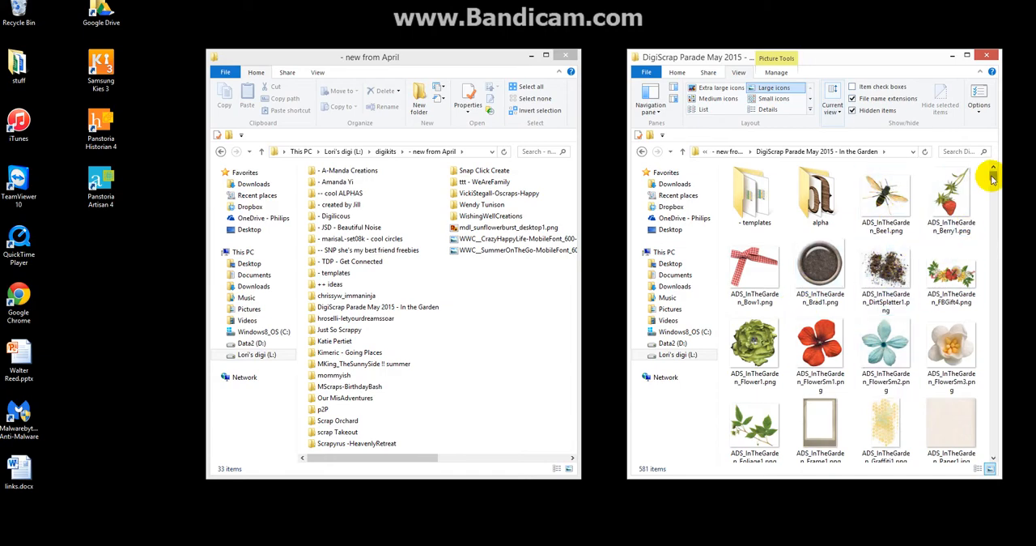
pyautogui.scroll(-3)
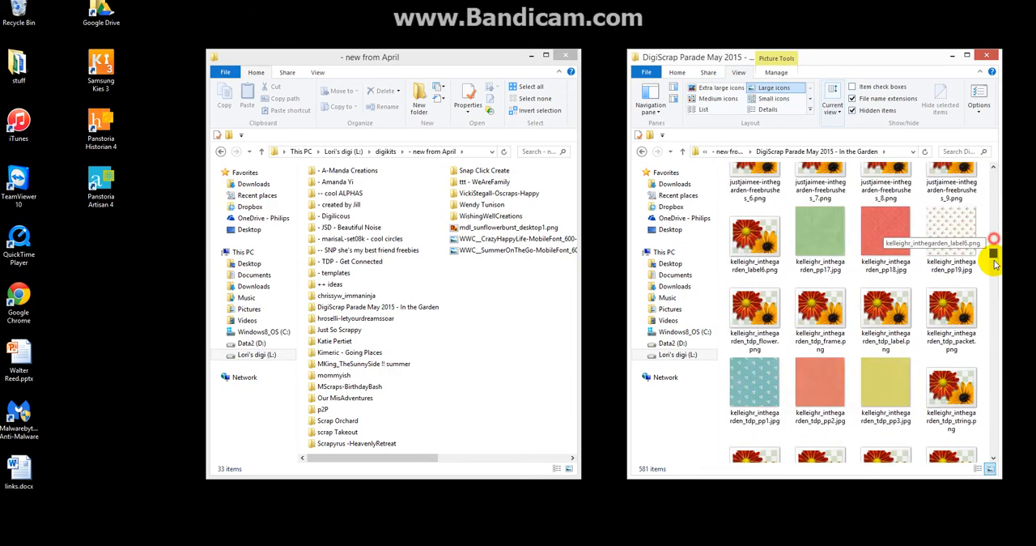
pyautogui.scroll(-3)
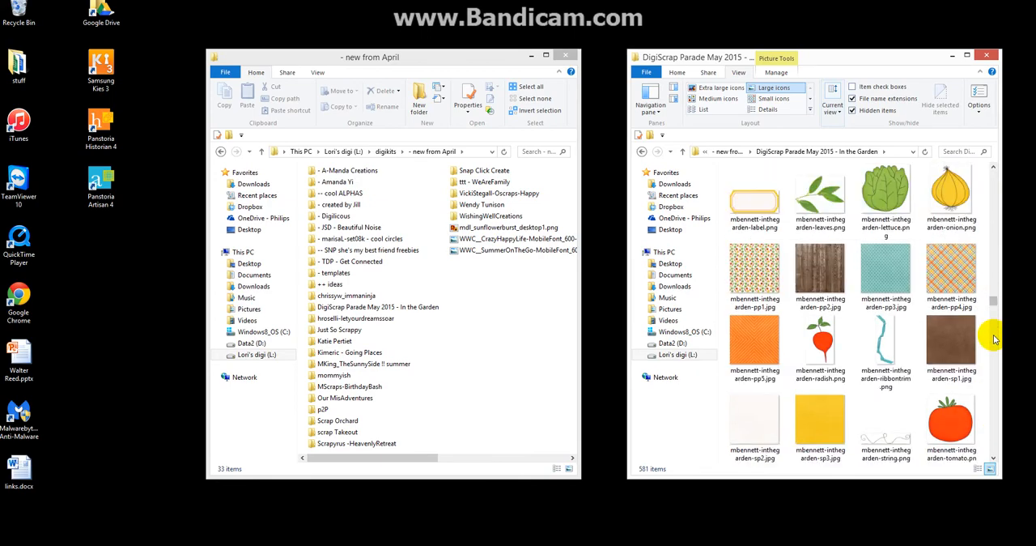
pyautogui.click(951, 271)
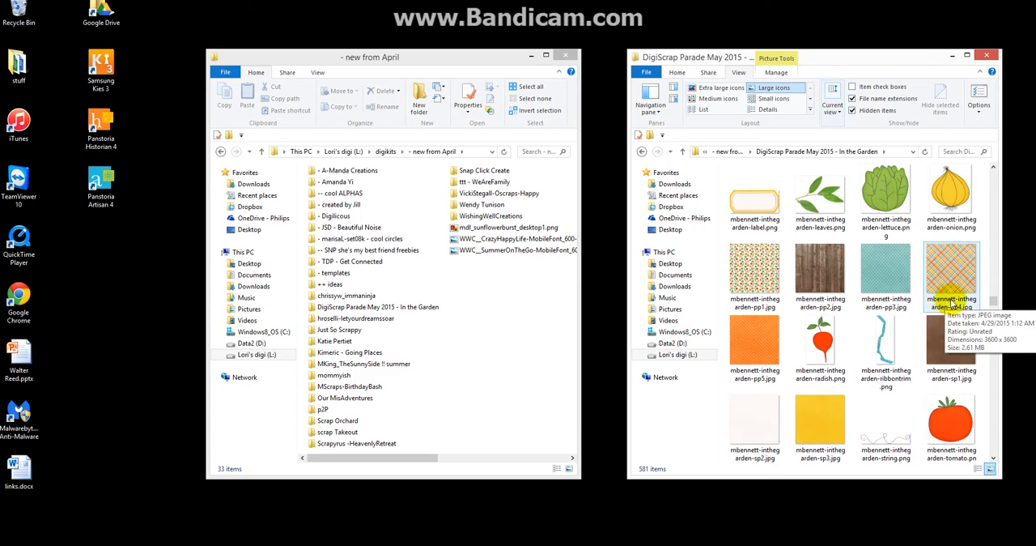
pyautogui.scroll(-3)
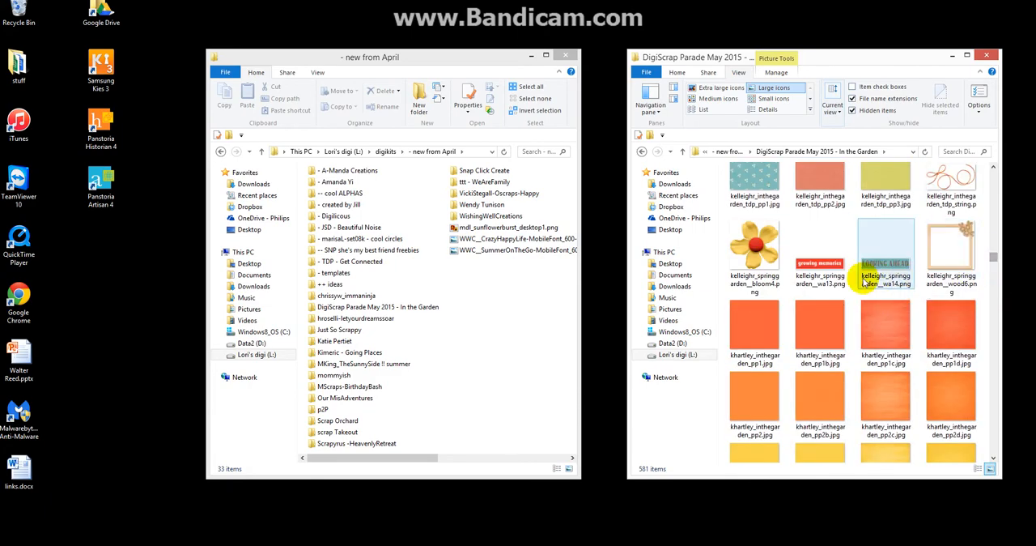
pyautogui.scroll(-3)
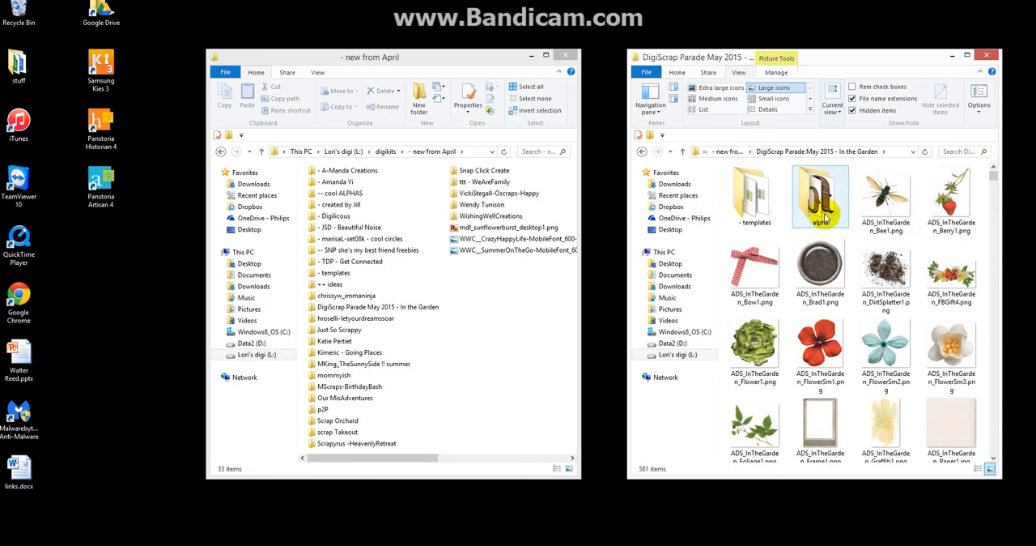
pyautogui.doubleClick(819, 190)
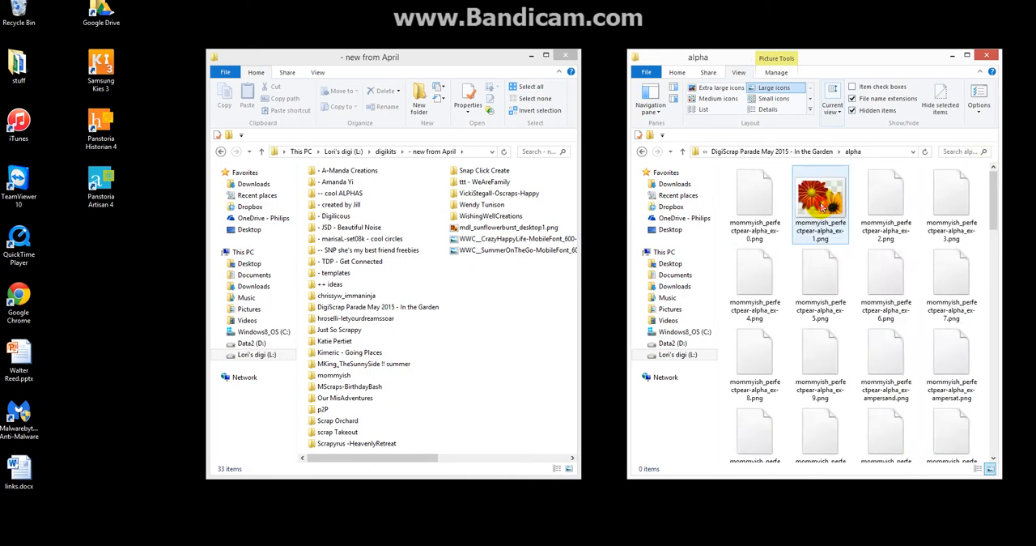
pyautogui.scroll(-3)
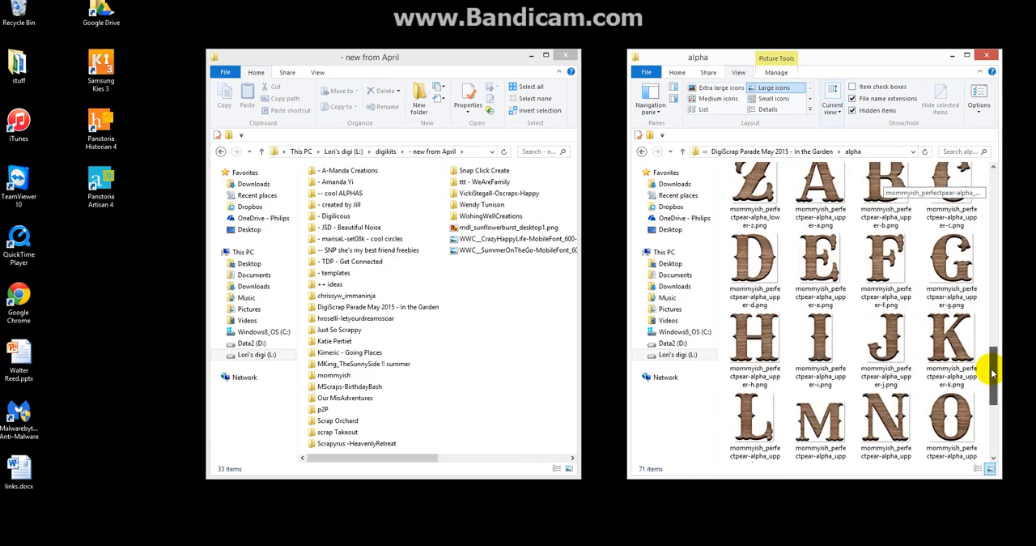
pyautogui.scroll(-3)
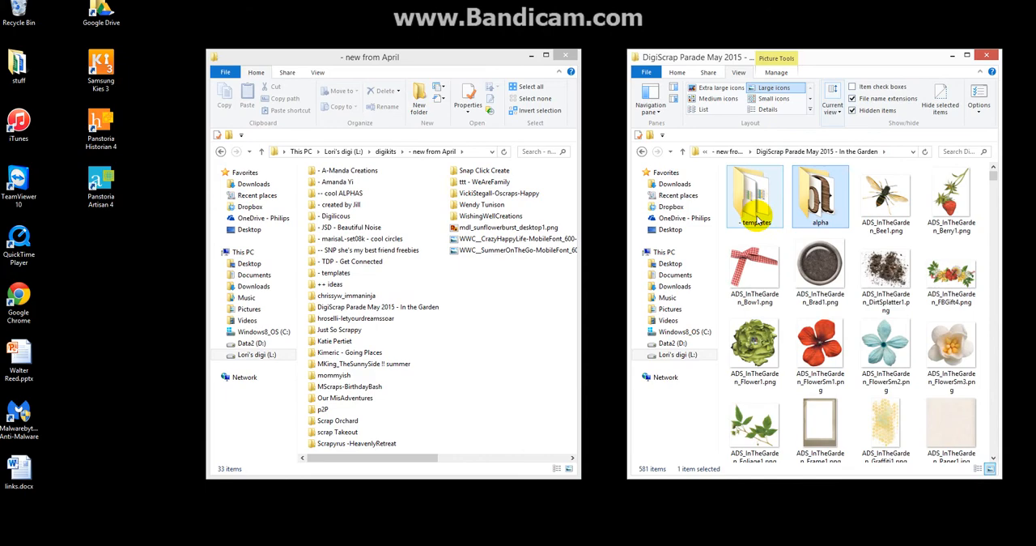
pyautogui.moveTo(768, 199)
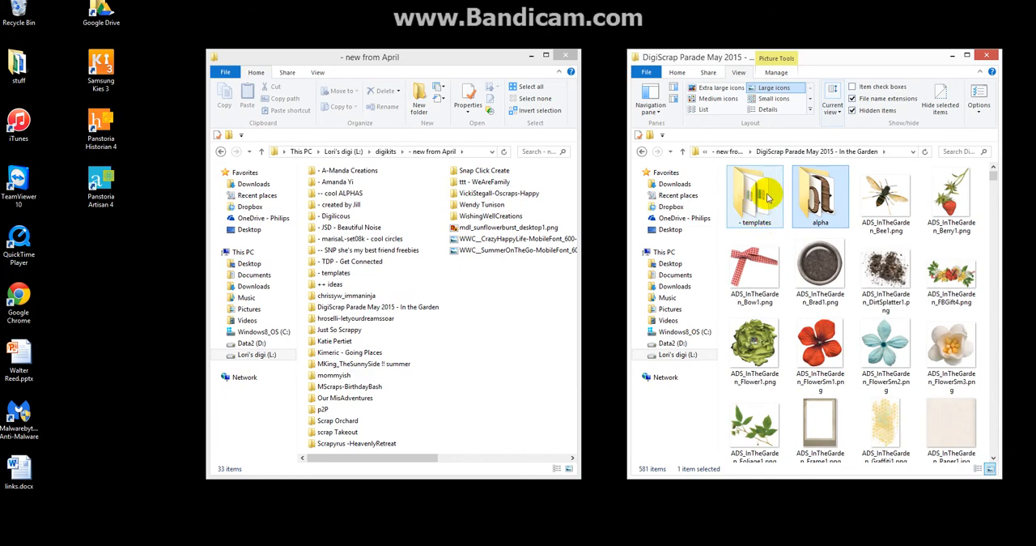
pyautogui.doubleClick(755, 194)
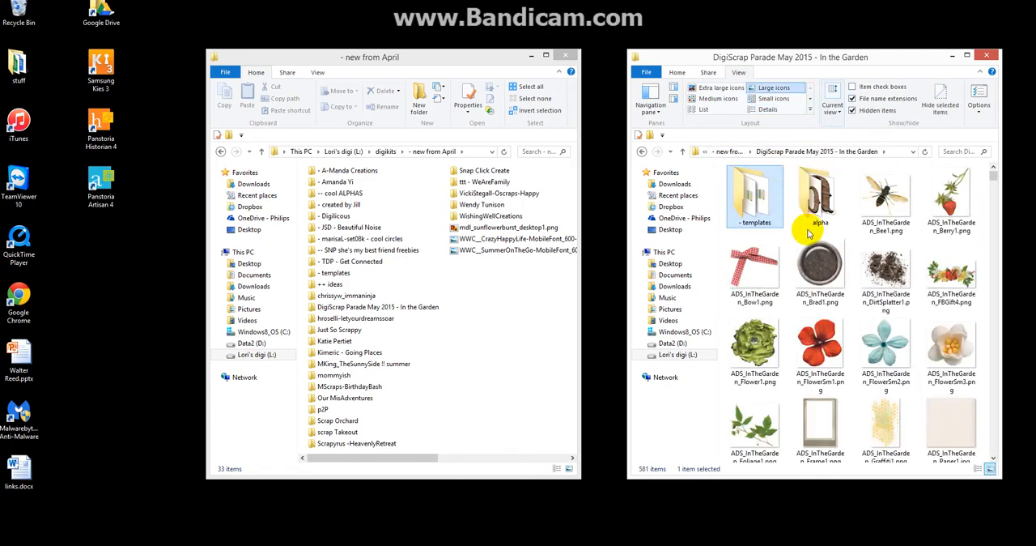
pyautogui.scroll(-3)
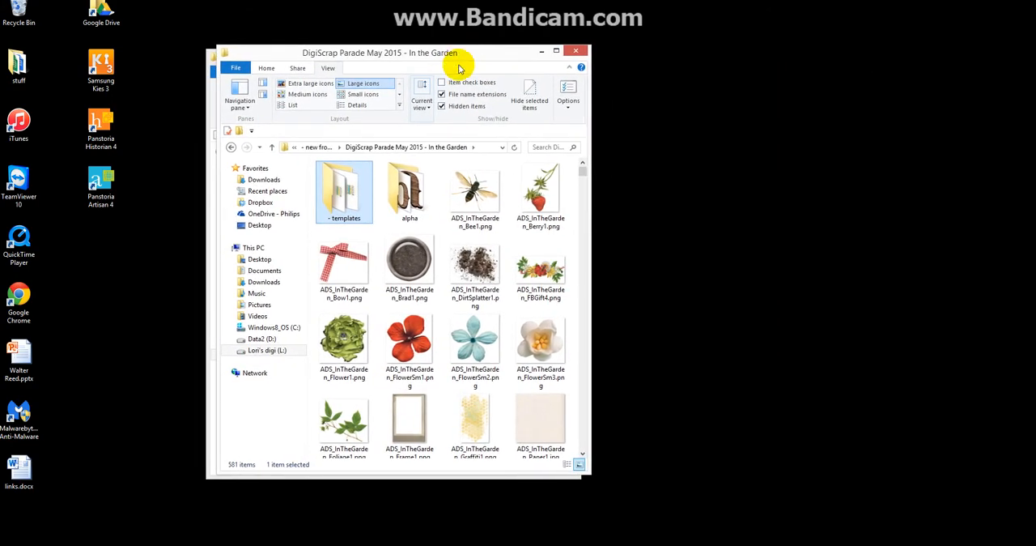
pyautogui.moveTo(540, 190)
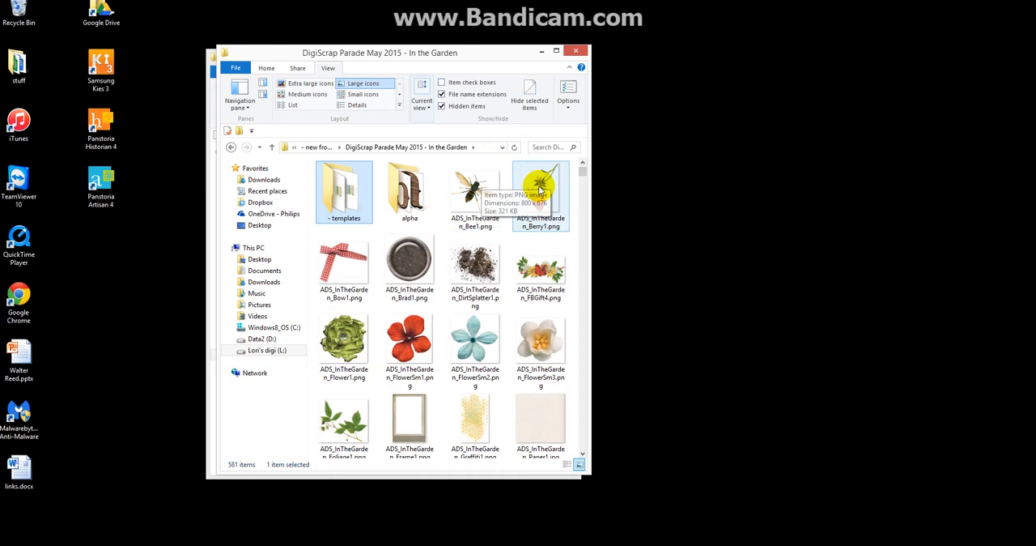
# Step: Sort the In the Garden files by Type in Details view, browse thumbnails, then return to digikits
pyautogui.click(357, 105)
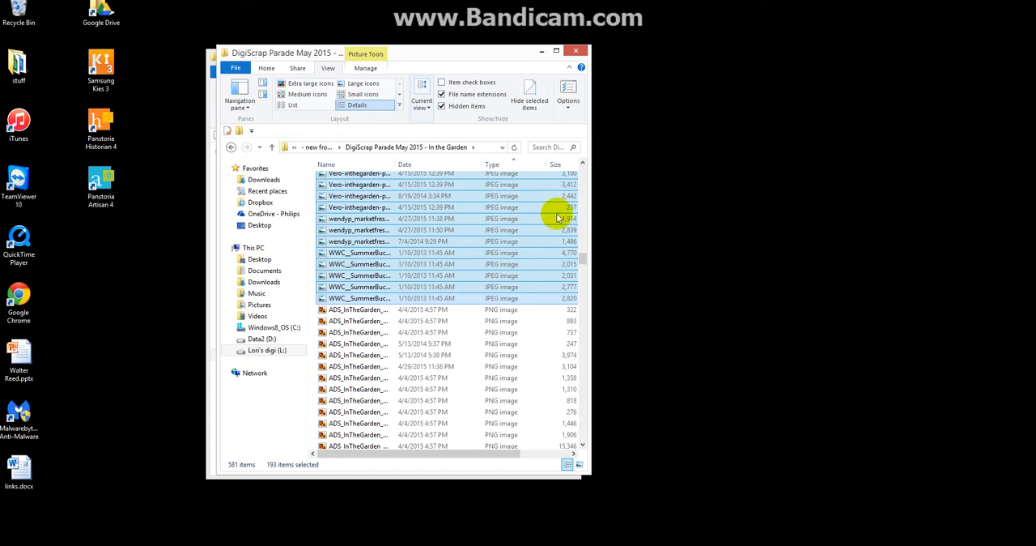
pyautogui.moveTo(409, 114)
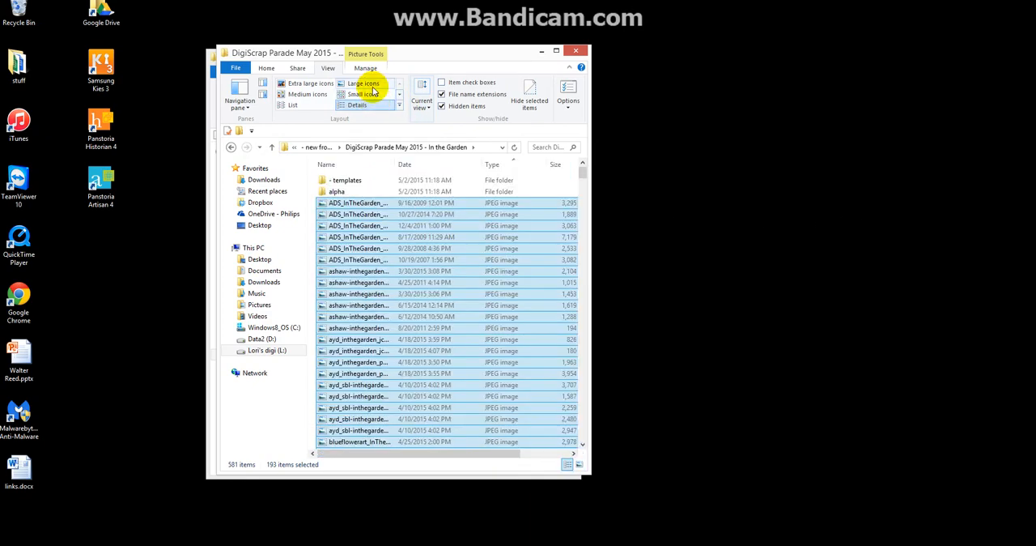
pyautogui.click(363, 83)
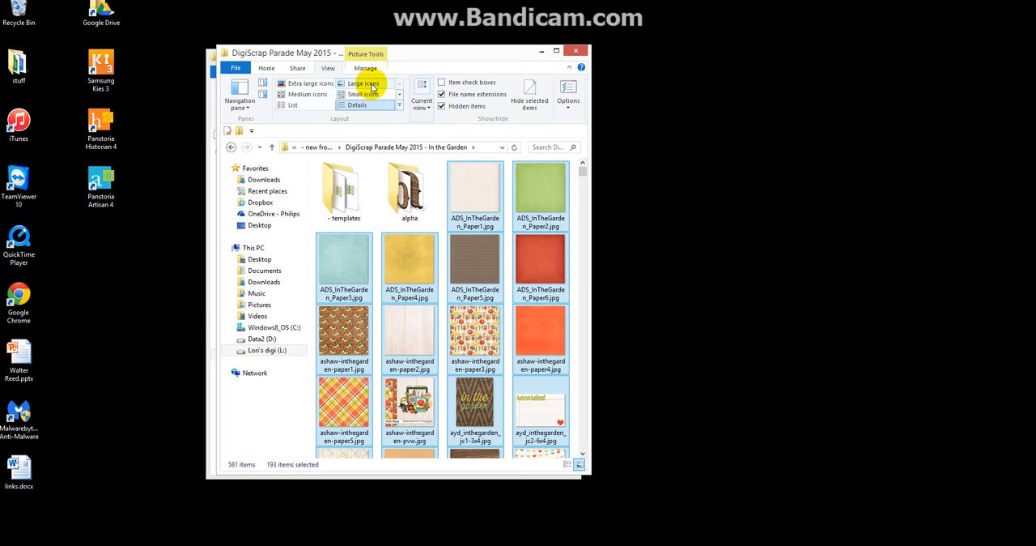
pyautogui.click(357, 106)
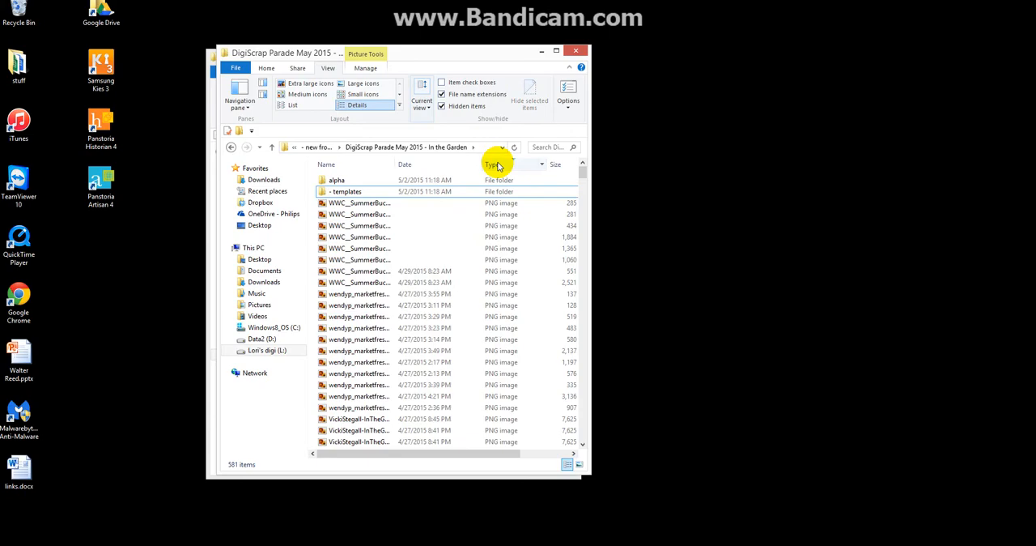
pyautogui.click(363, 83)
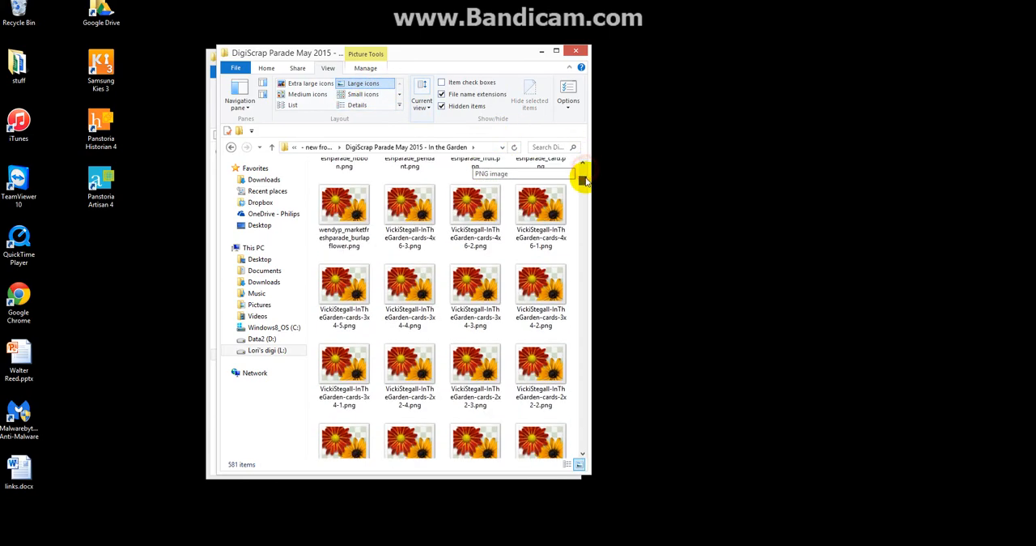
pyautogui.scroll(-3)
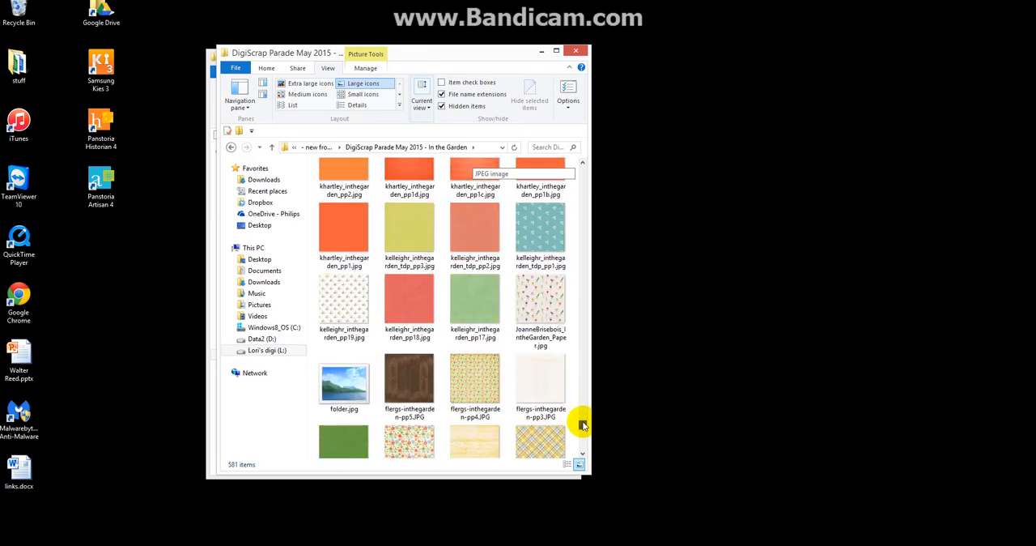
pyautogui.scroll(-3)
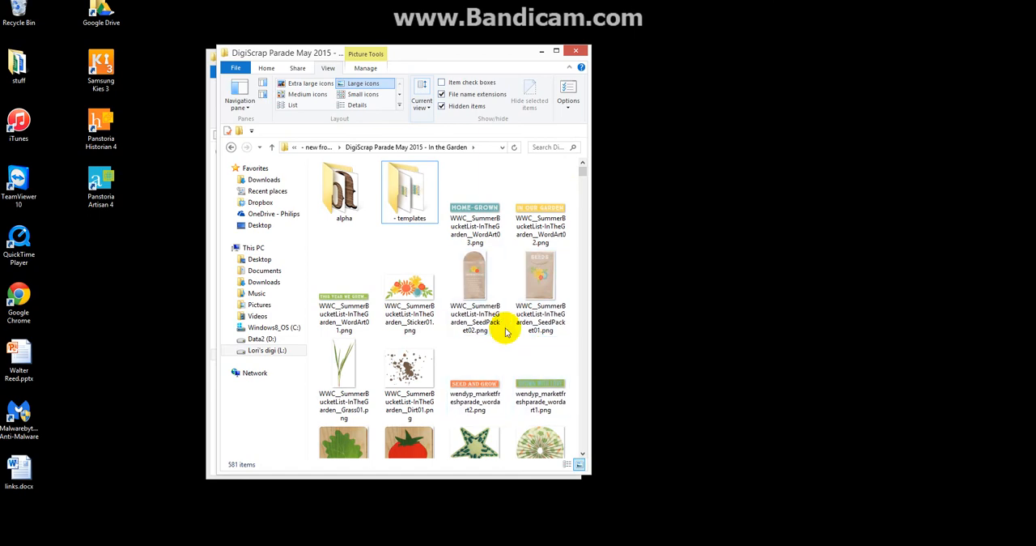
pyautogui.click(407, 146)
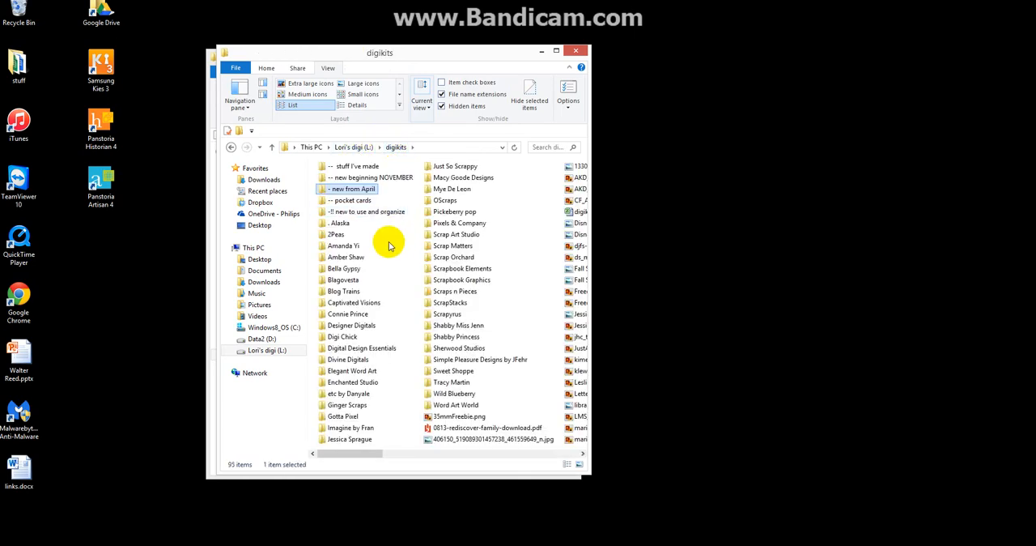
# Step: Select the Scrap Orchard store folder in the 95-item digikits listing
pyautogui.click(461, 268)
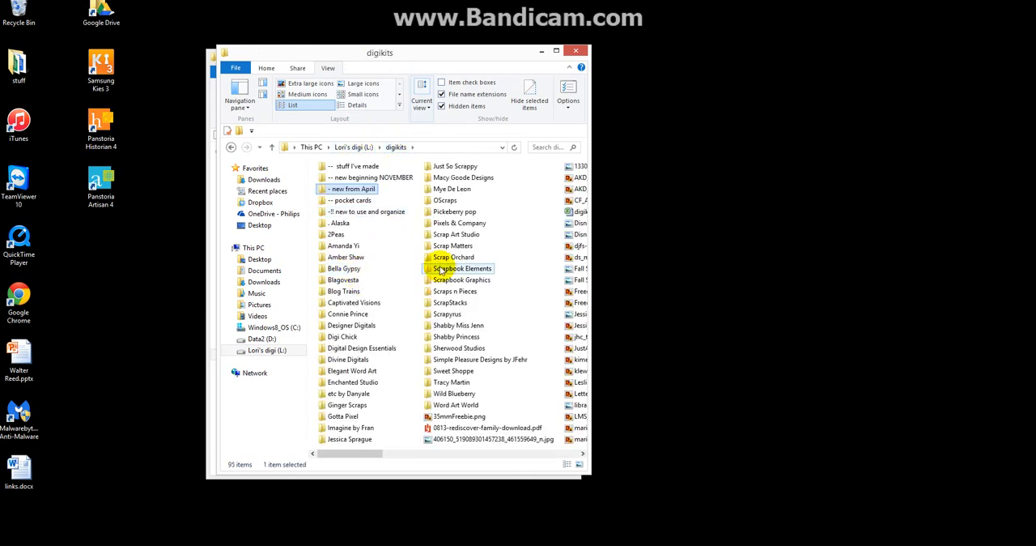
pyautogui.click(453, 257)
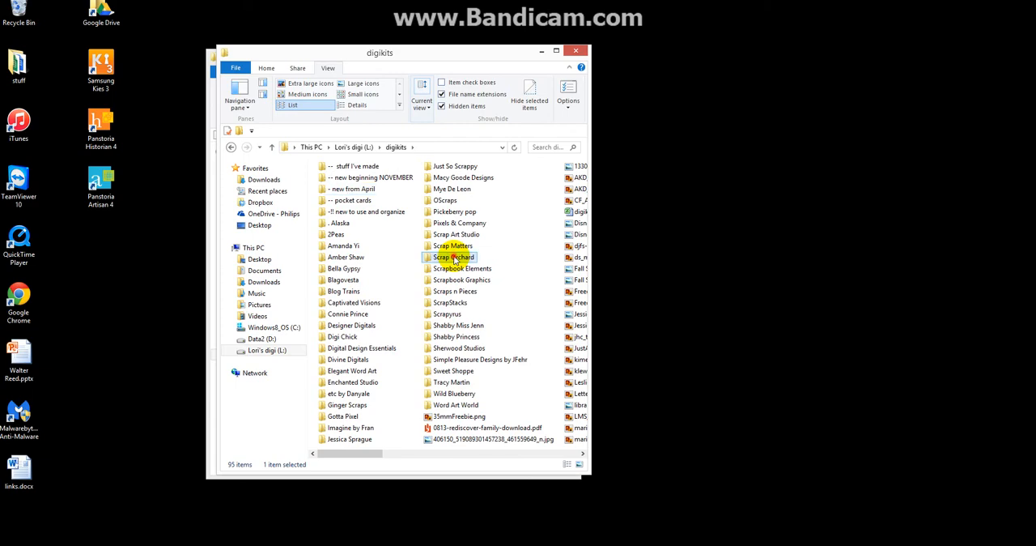
# Step: Open Scrap Orchard, scroll horizontally through its 499 kits, then return to digikits
pyautogui.doubleClick(457, 257)
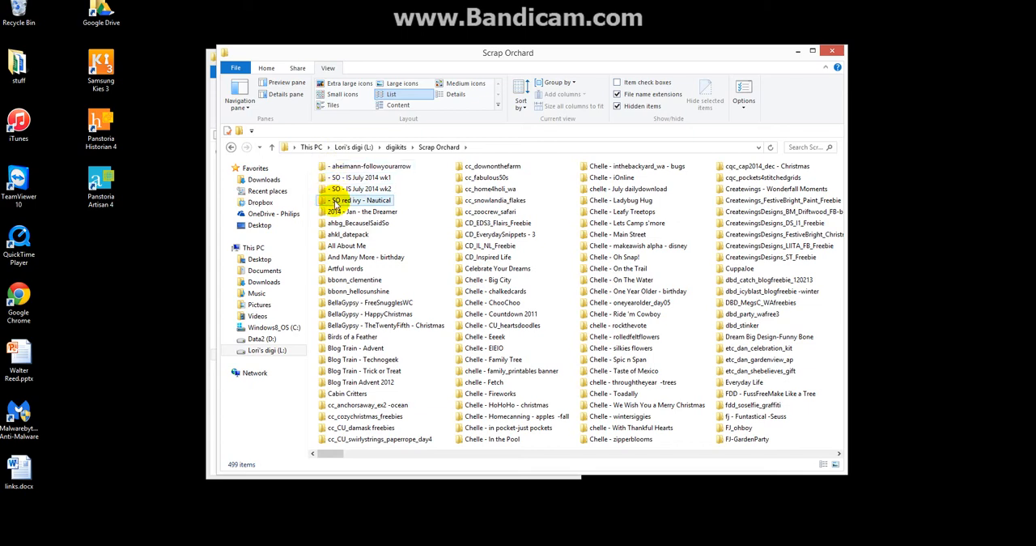
pyautogui.moveTo(357, 200)
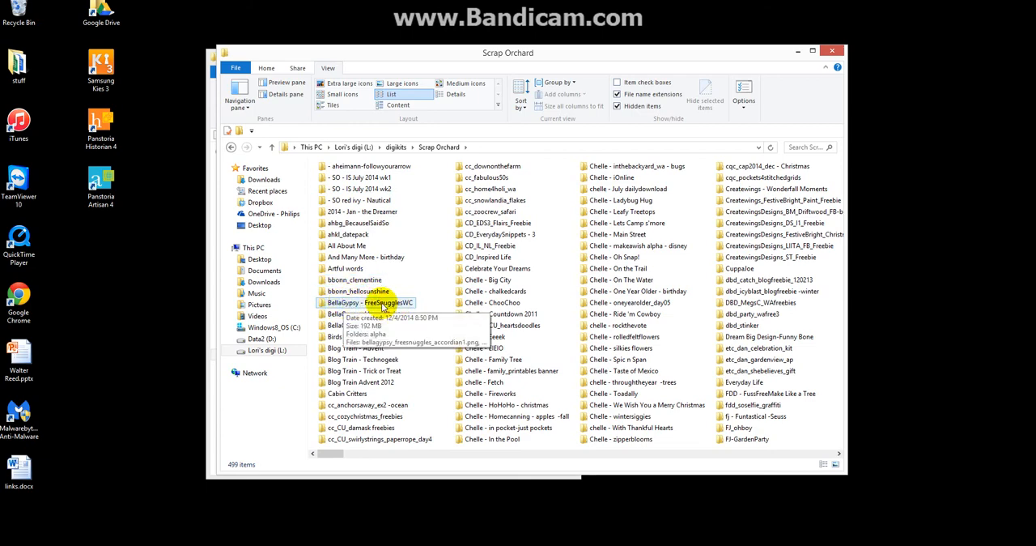
pyautogui.moveTo(433, 344)
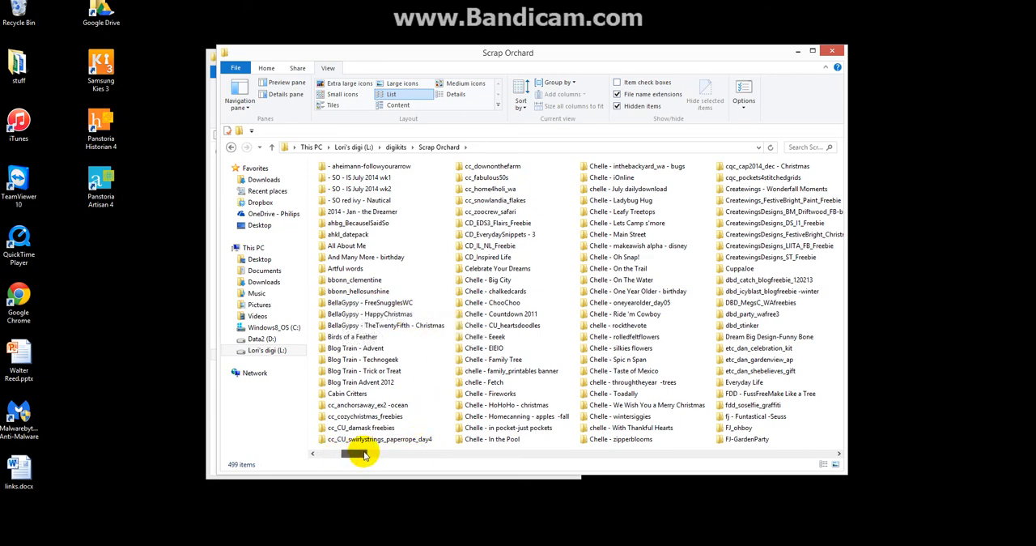
pyautogui.hscroll(3)
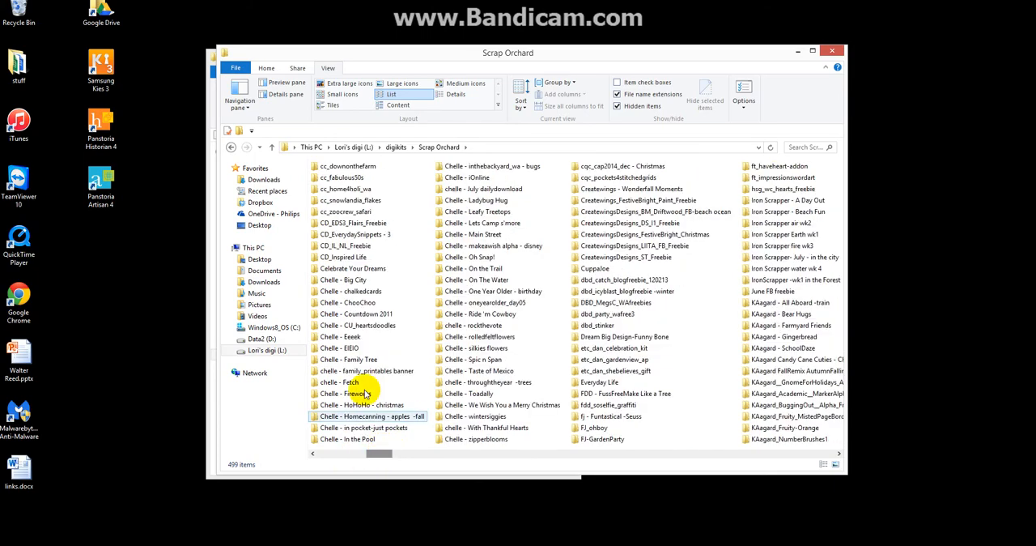
pyautogui.click(356, 314)
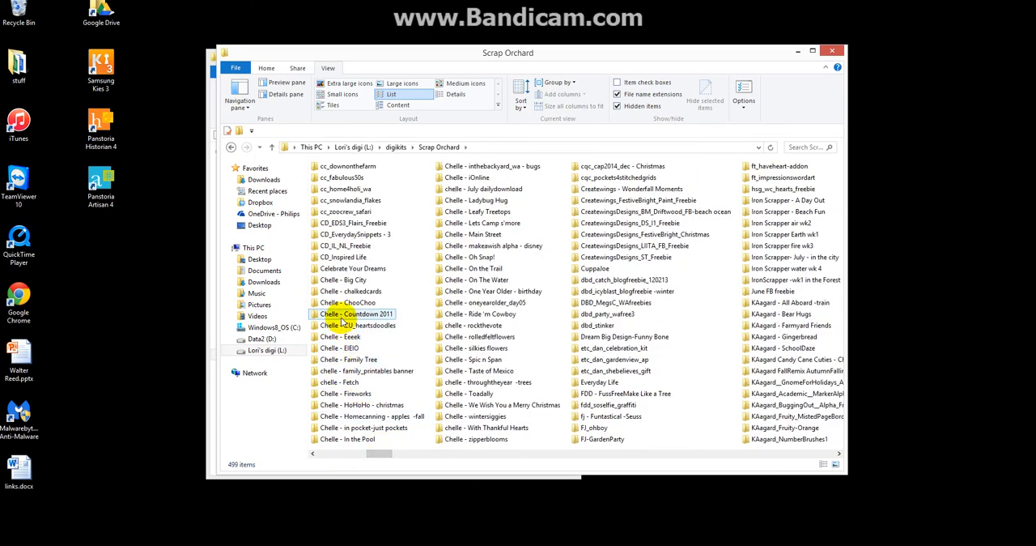
pyautogui.moveTo(356, 320)
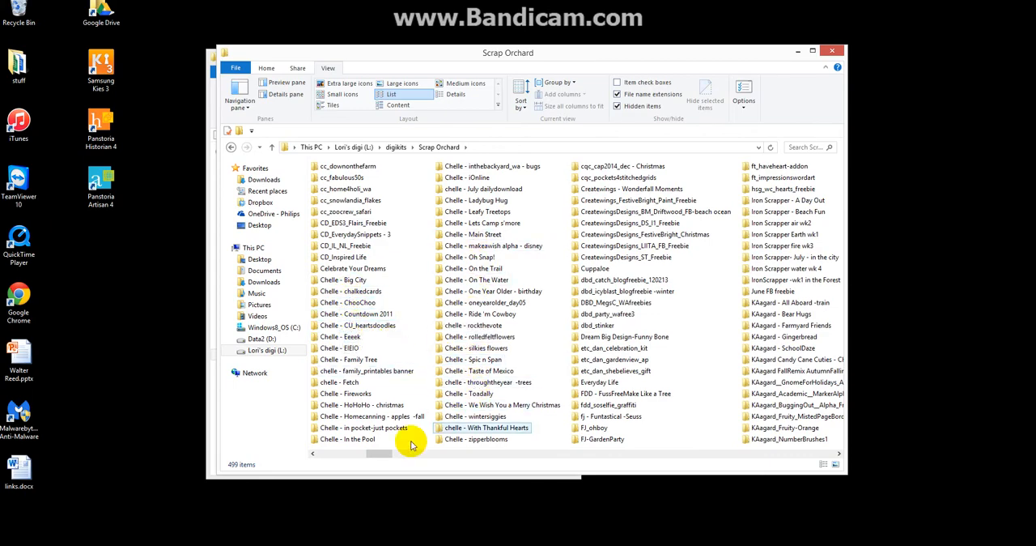
pyautogui.hscroll(3)
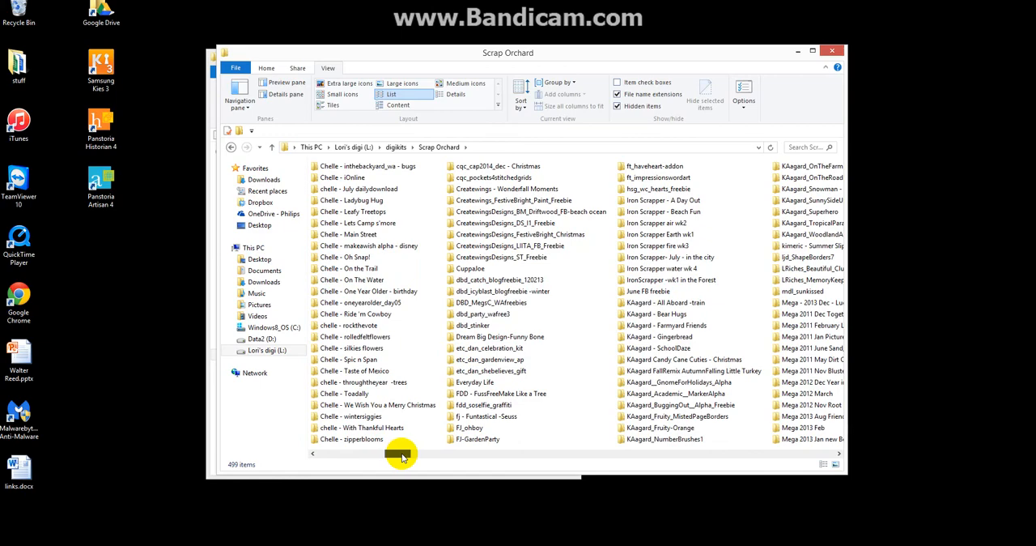
pyautogui.hscroll(3)
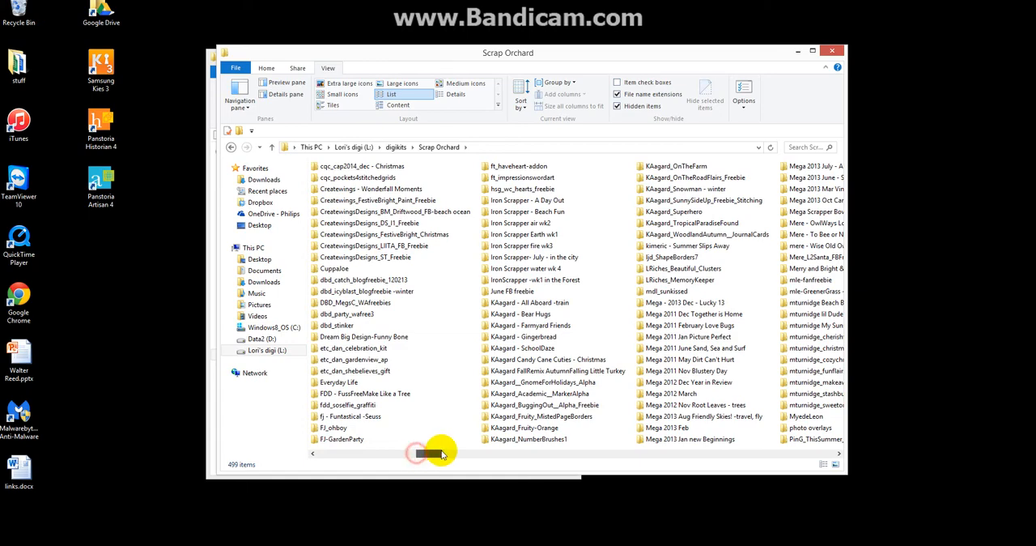
pyautogui.moveTo(441, 452); pyautogui.dragTo(527, 452)
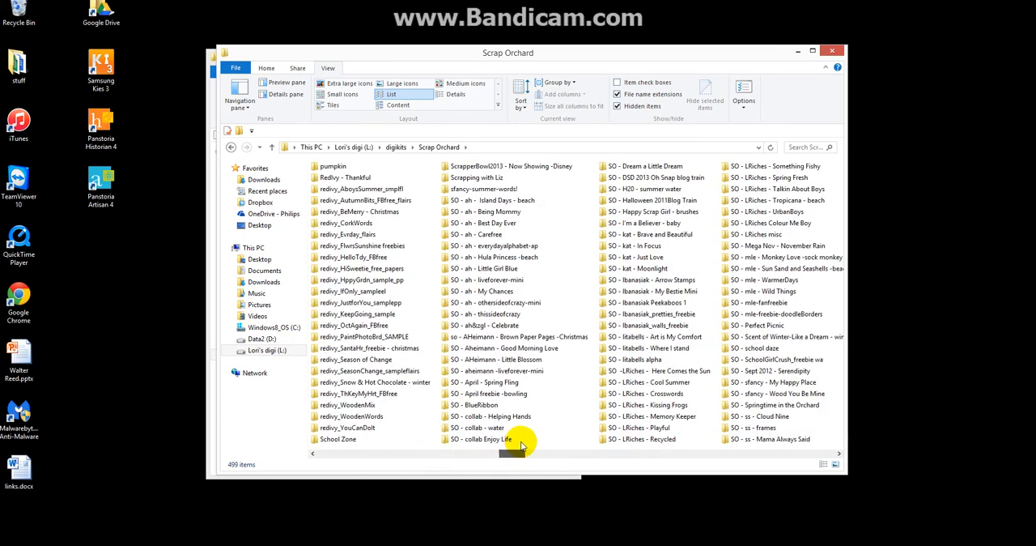
pyautogui.click(486, 200)
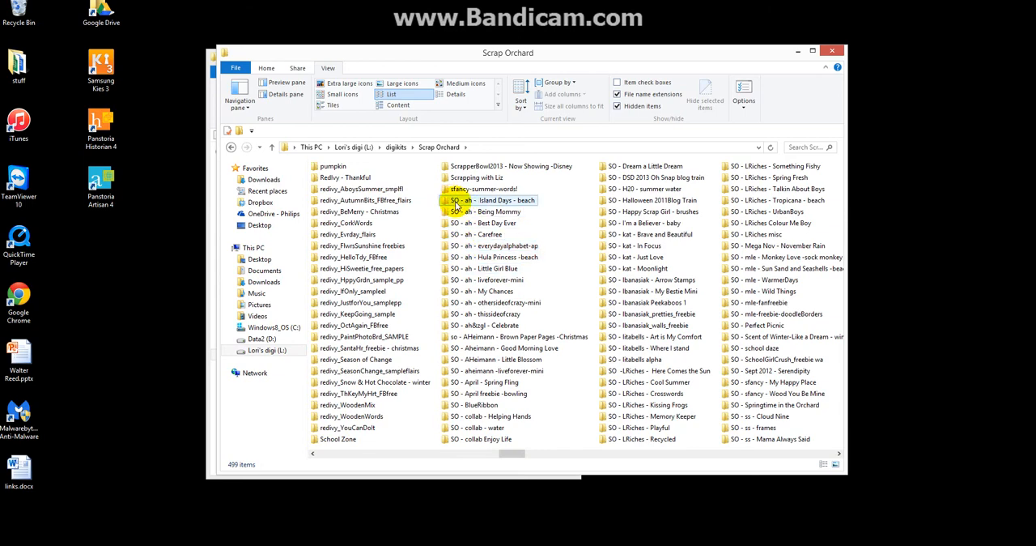
pyautogui.moveTo(455, 203)
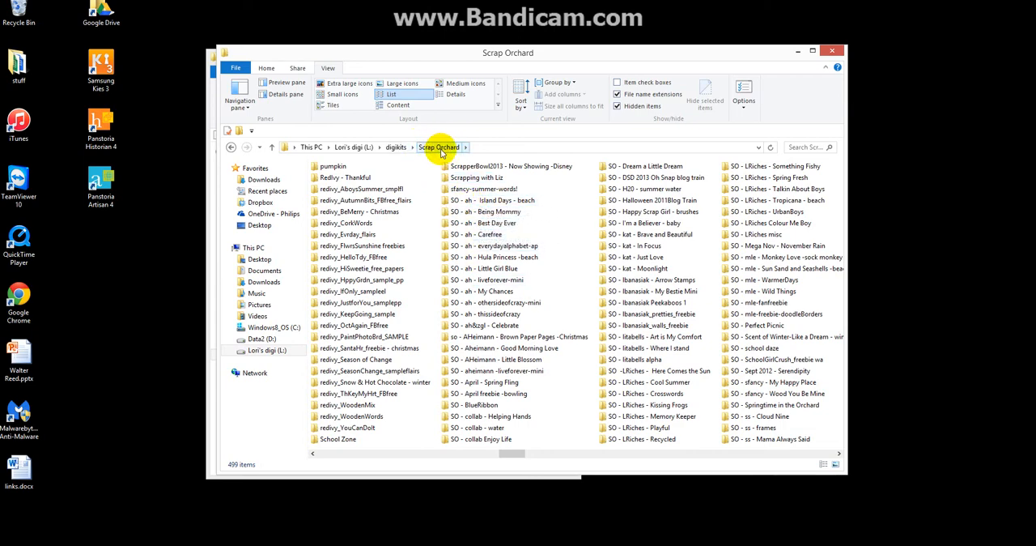
pyautogui.click(486, 200)
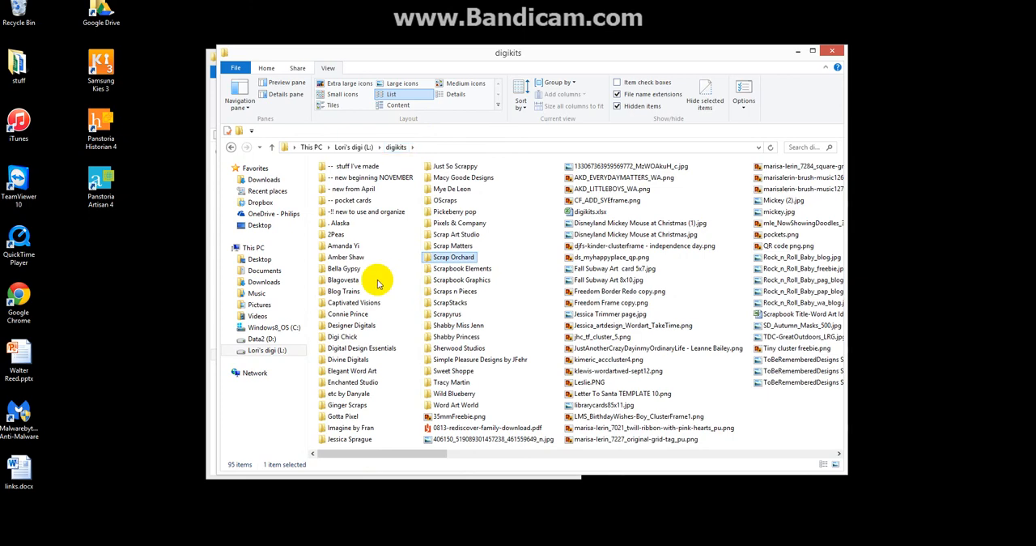
# Step: Open the Blagovesta designer folder and browse the Blagovesta - Daydream kit
pyautogui.doubleClick(343, 279)
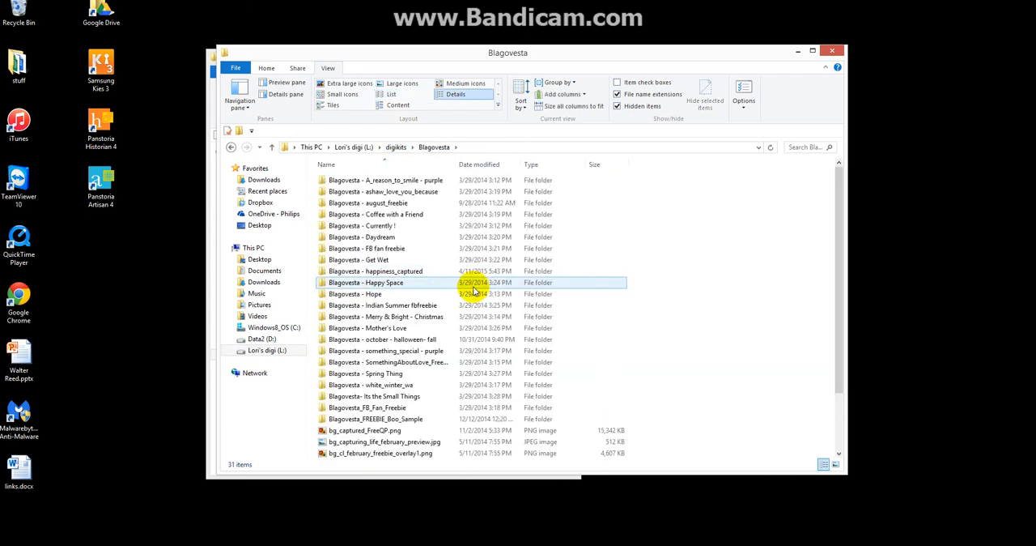
pyautogui.click(386, 180)
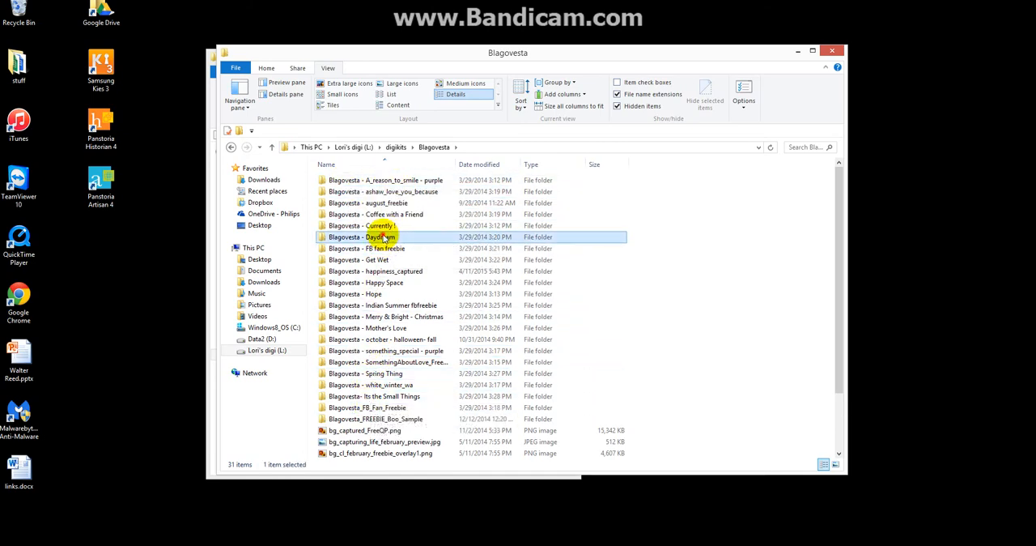
pyautogui.doubleClick(362, 236)
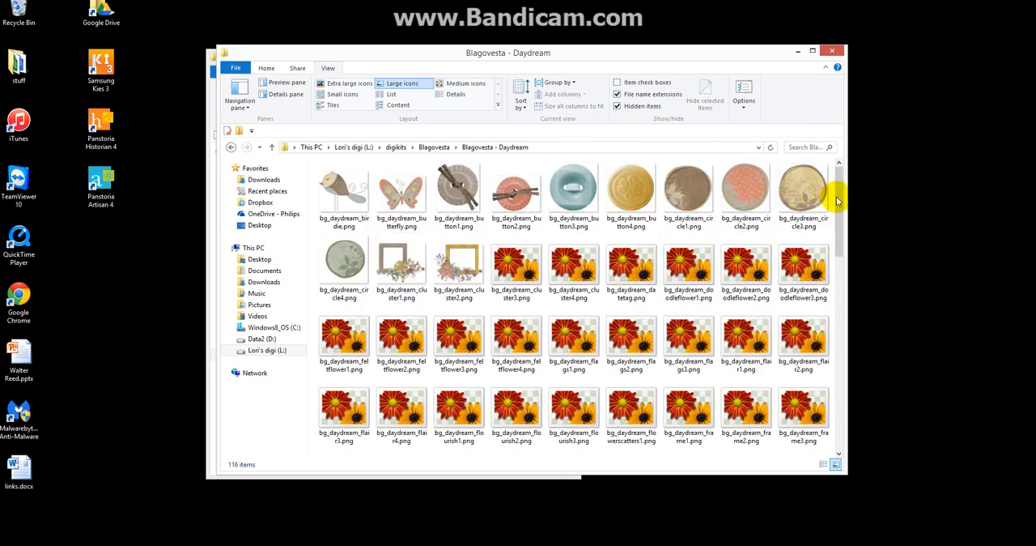
pyautogui.scroll(-3)
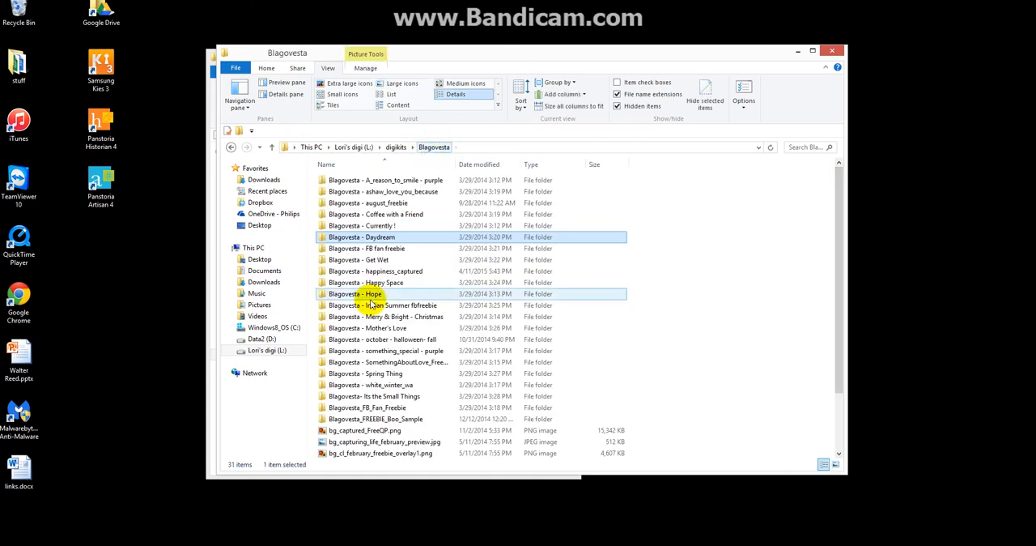
# Step: Browse the Hope and SomethingAboutLove_Freebie kits, returning to the 31-item Blagovesta folder
pyautogui.doubleClick(356, 294)
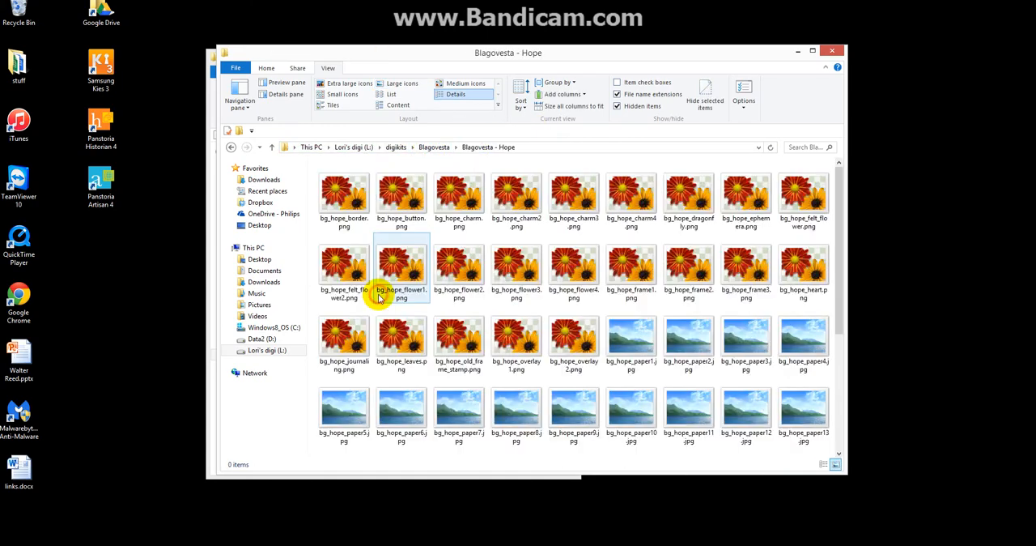
pyautogui.click(402, 83)
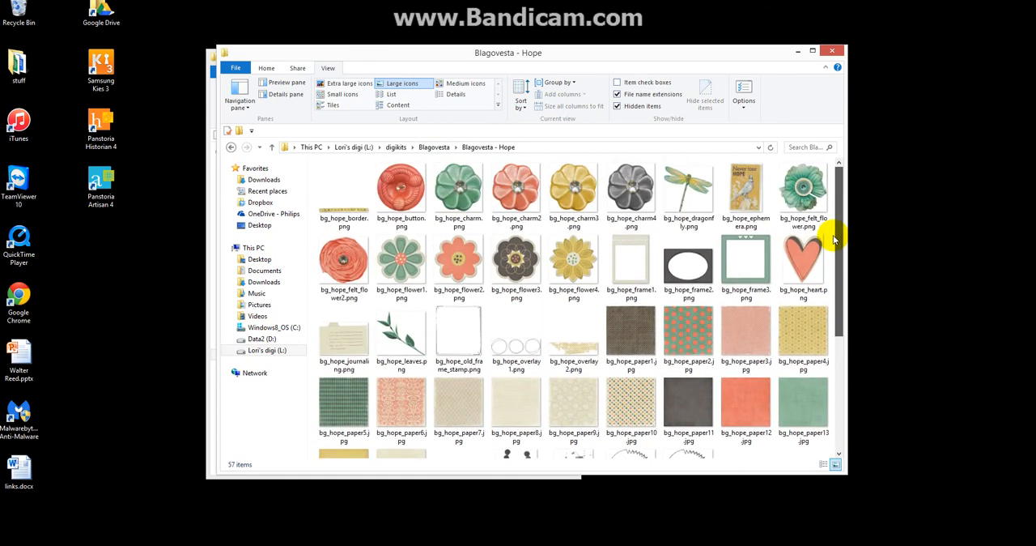
pyautogui.click(434, 146)
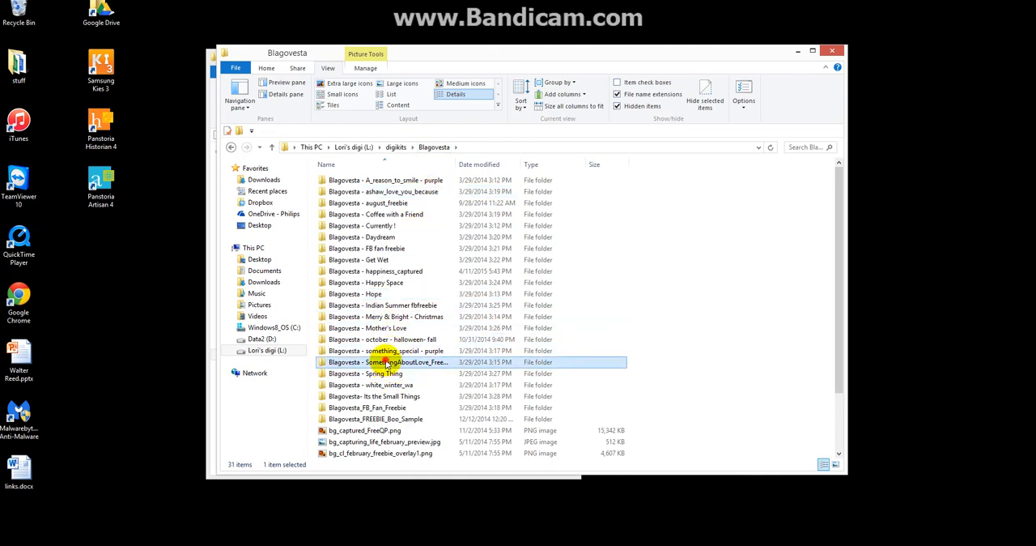
pyautogui.doubleClick(387, 362)
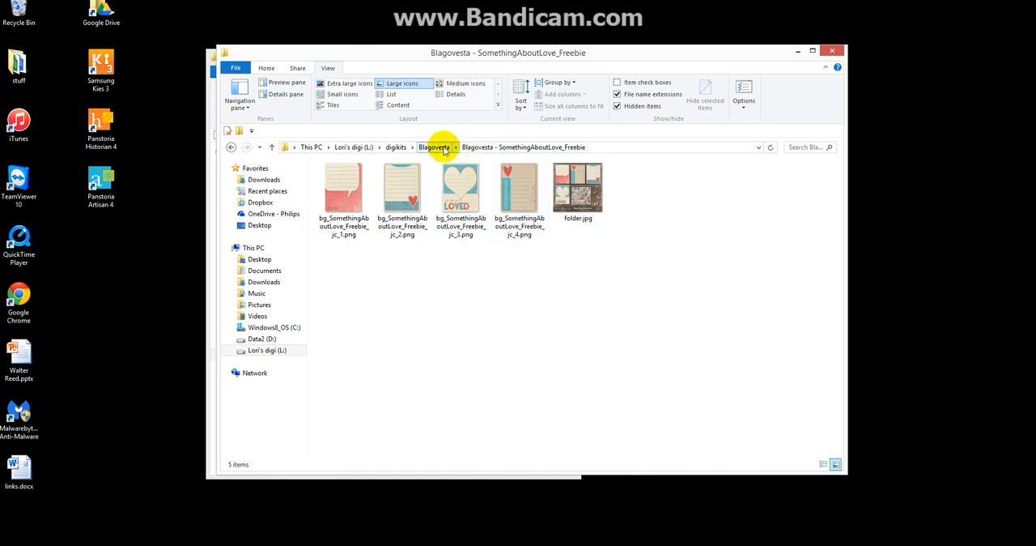
pyautogui.moveTo(442, 187)
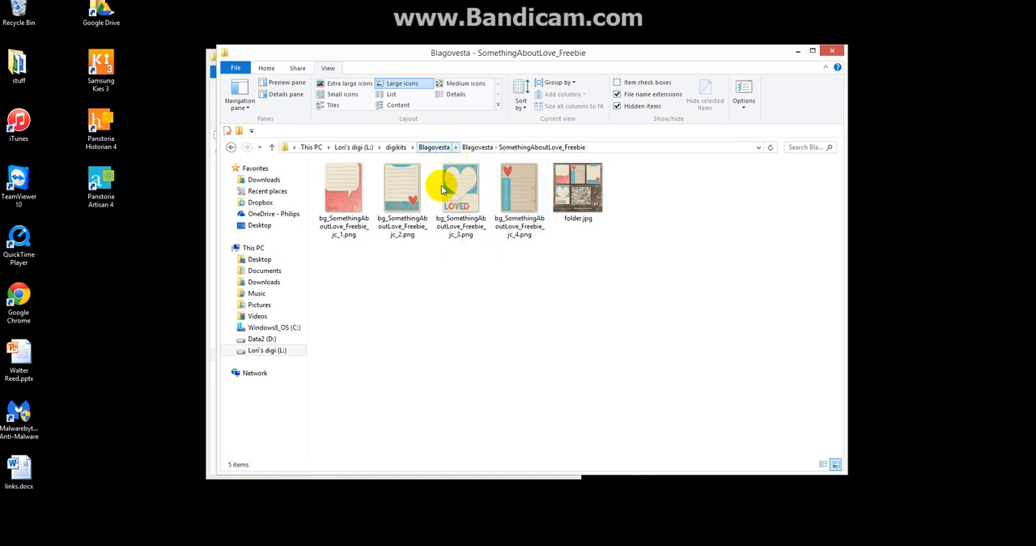
pyautogui.click(434, 146)
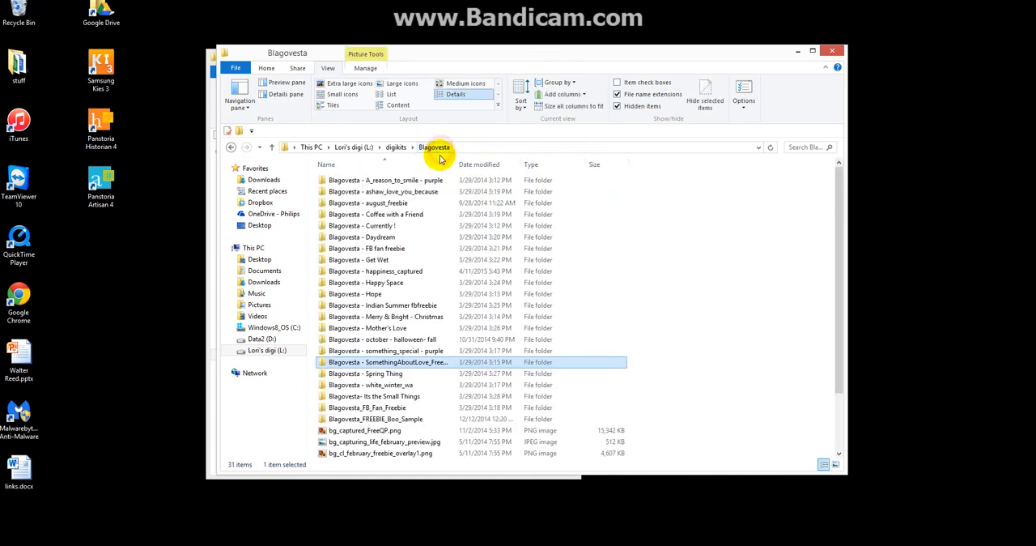